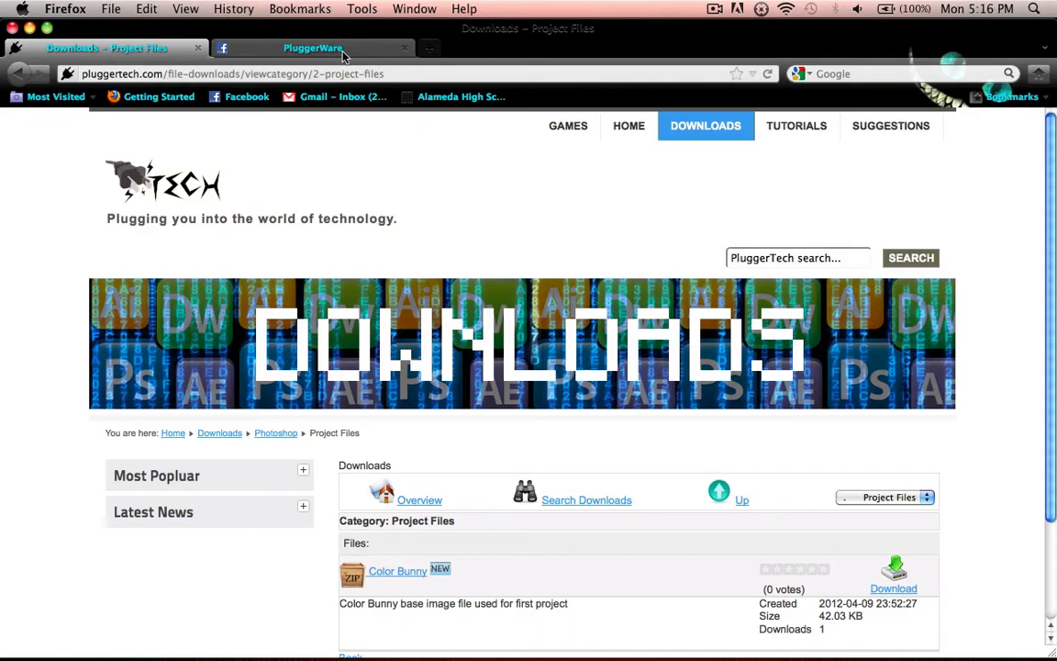
mouse_move(372, 50)
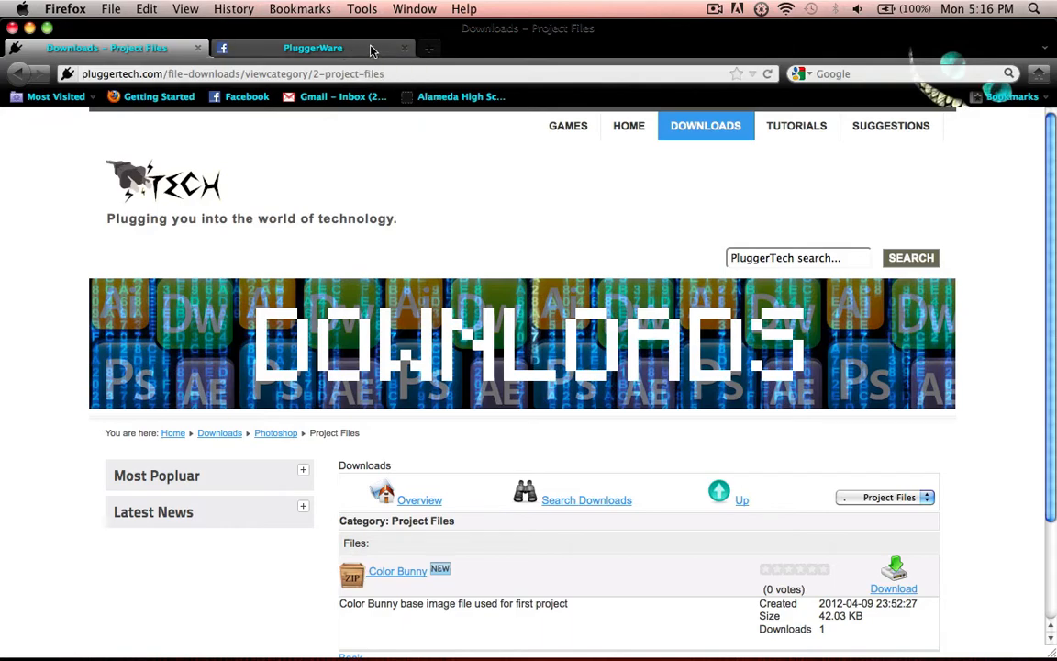
Step: Switch to the PluggerWare Facebook tab, toggle its Admin Panel, and return to the timeline top
left_click(313, 47)
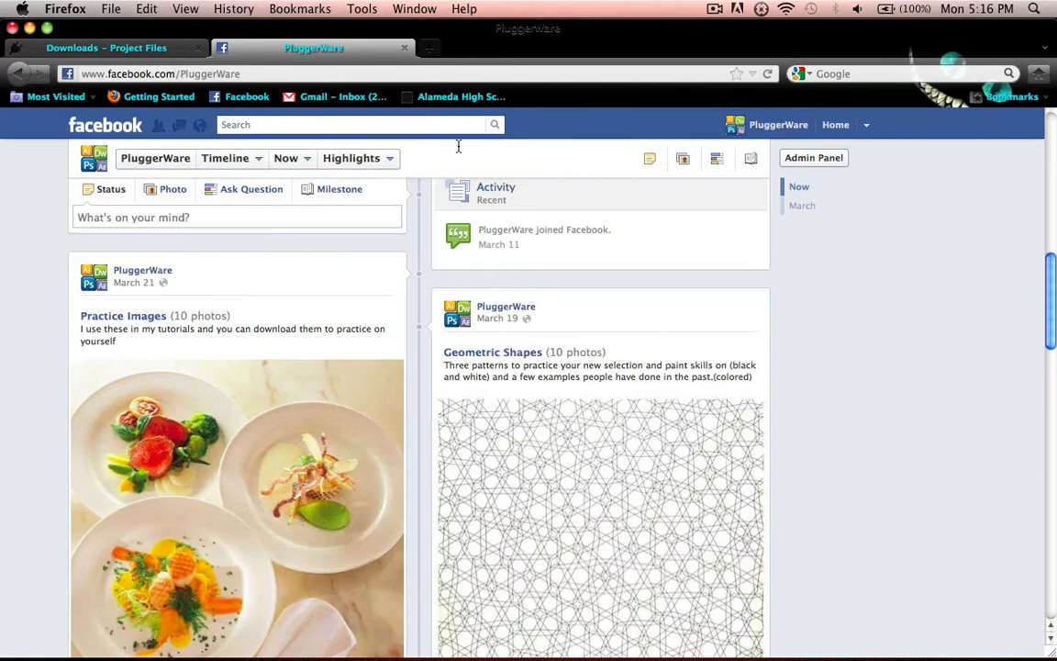
scroll("up", 3)
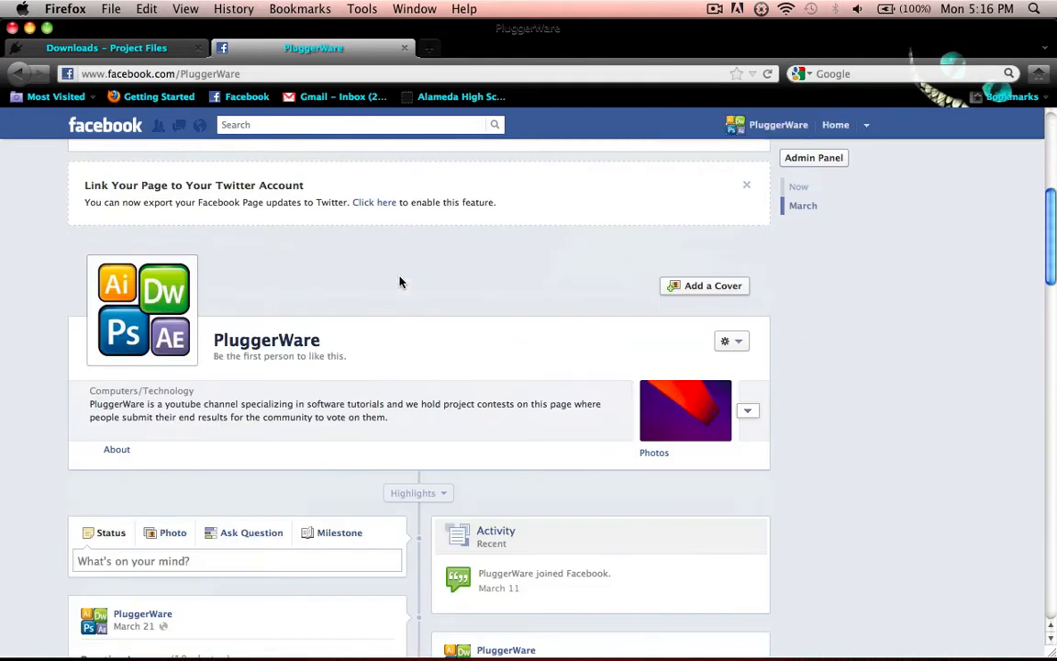
left_click(813, 157)
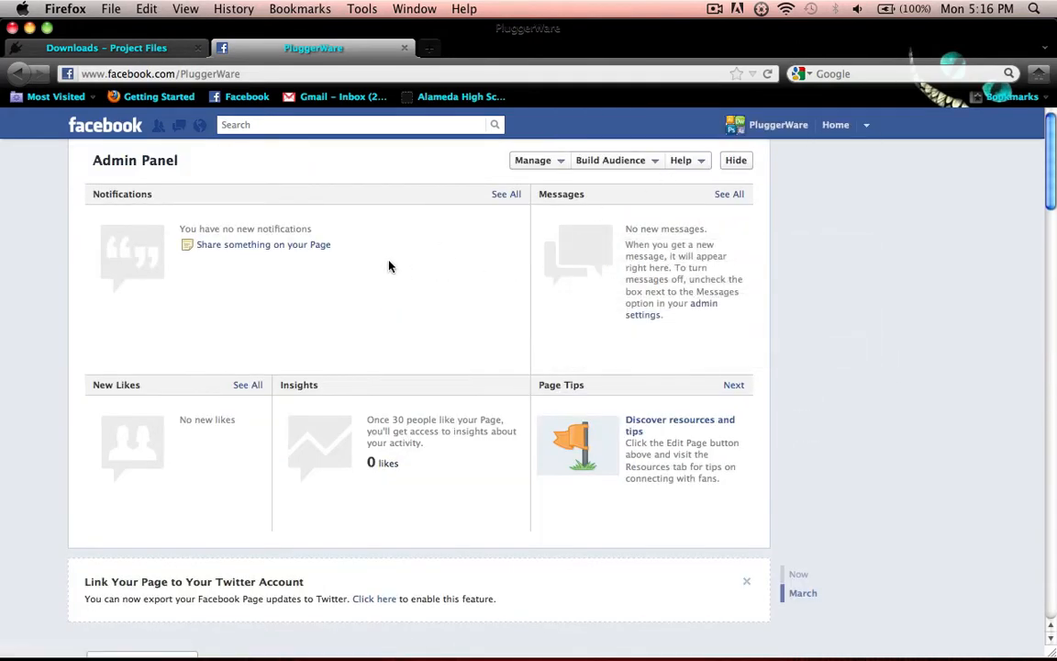
left_click(735, 160)
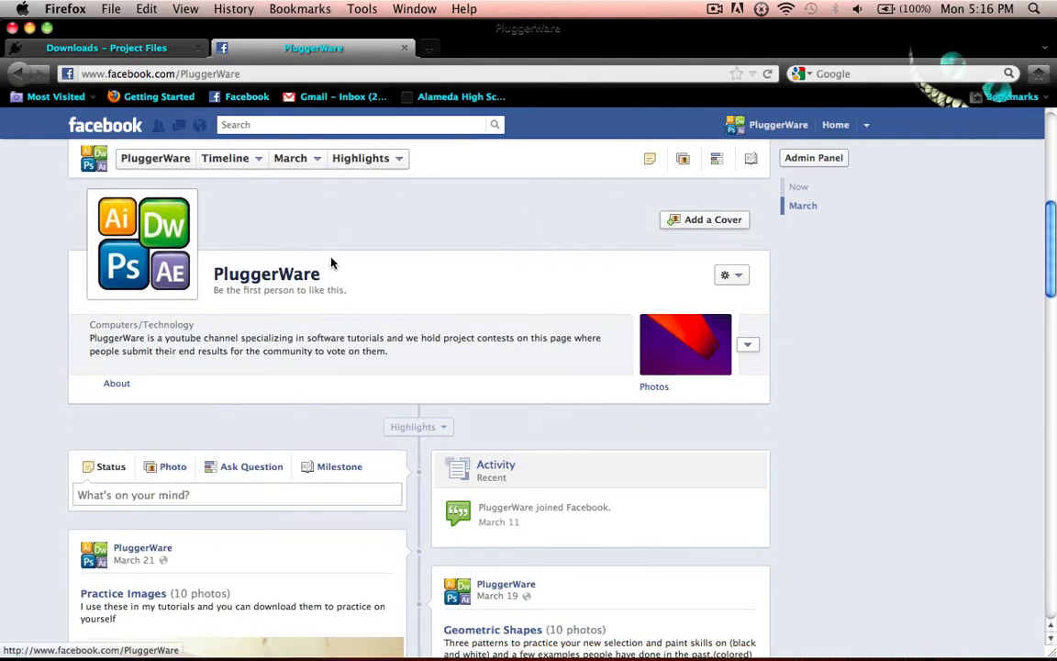
mouse_move(653, 390)
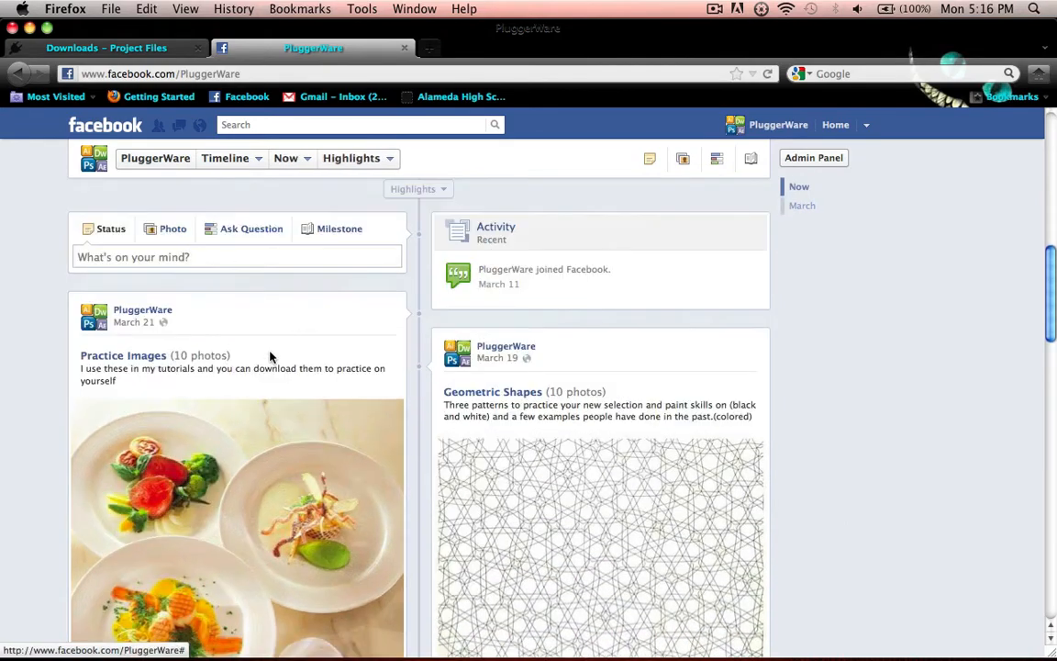
left_click(237, 505)
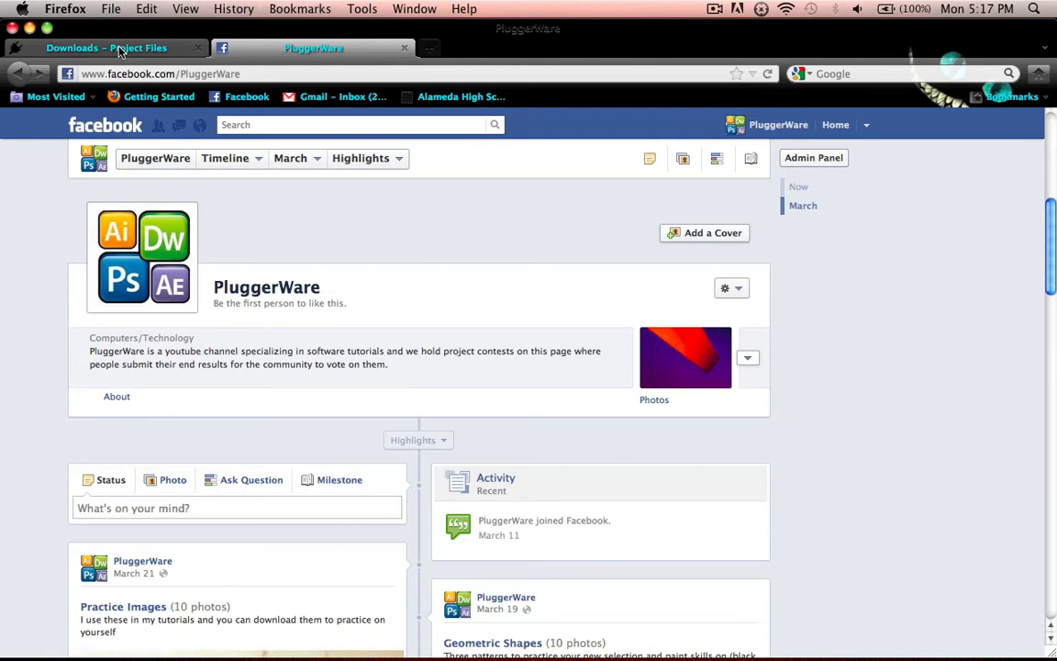
Step: On pluggertech.com, navigate from HOME through DOWNLOADS into the Photoshop category
left_click(106, 48)
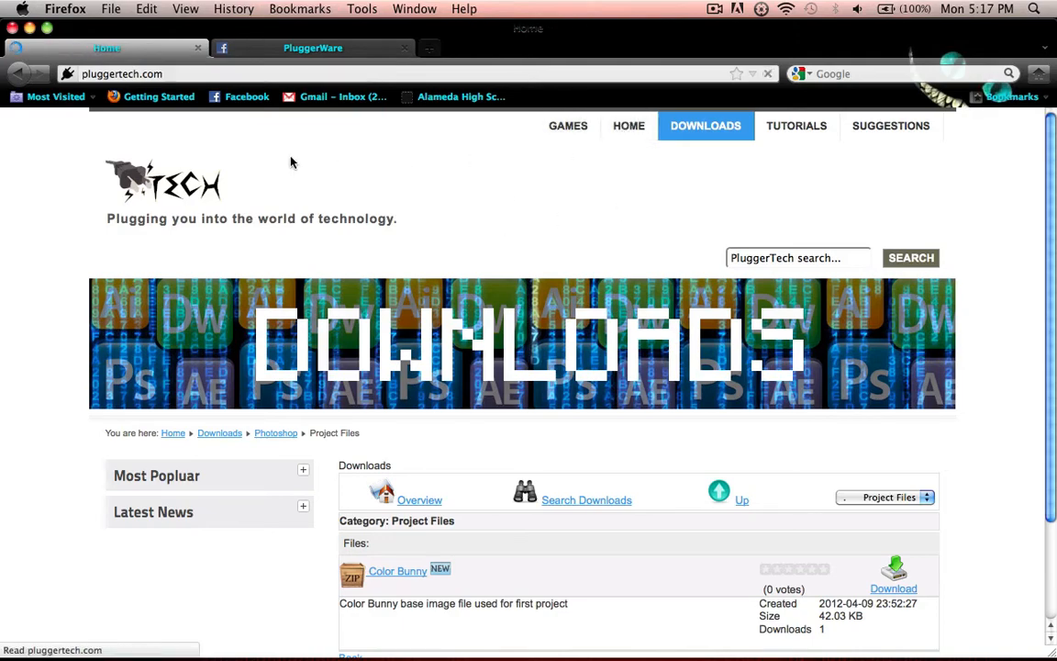
left_click(629, 126)
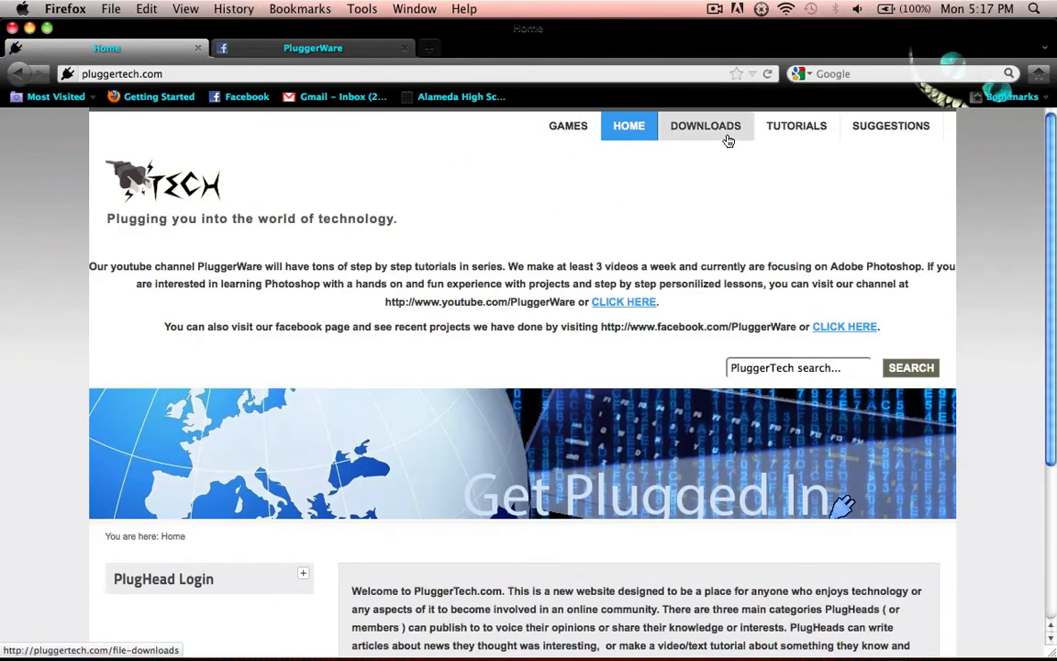
left_click(705, 126)
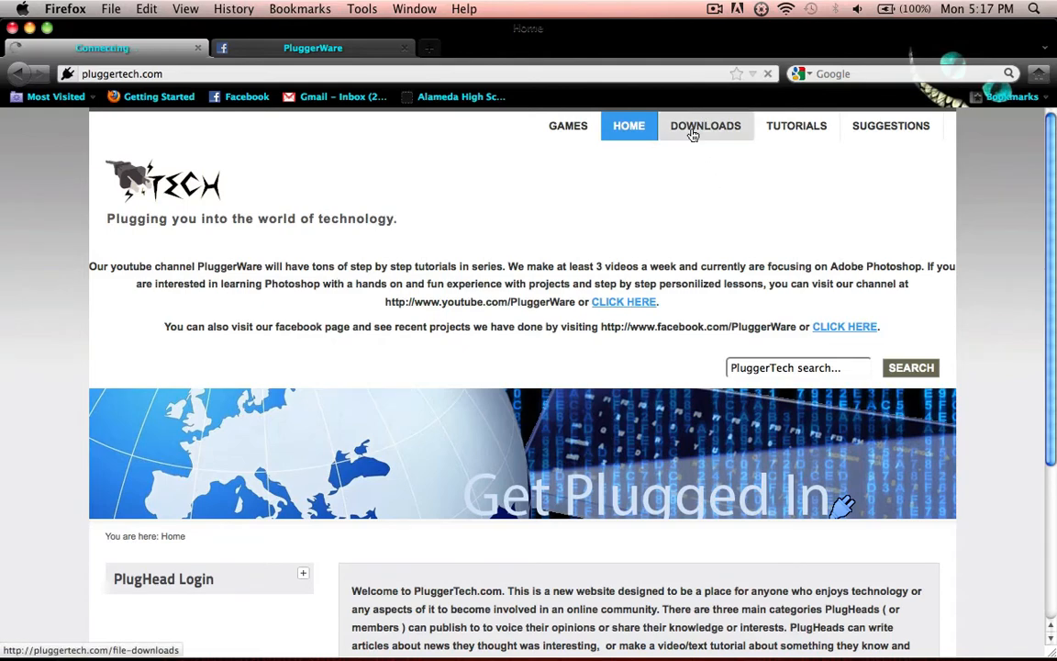
left_click(704, 125)
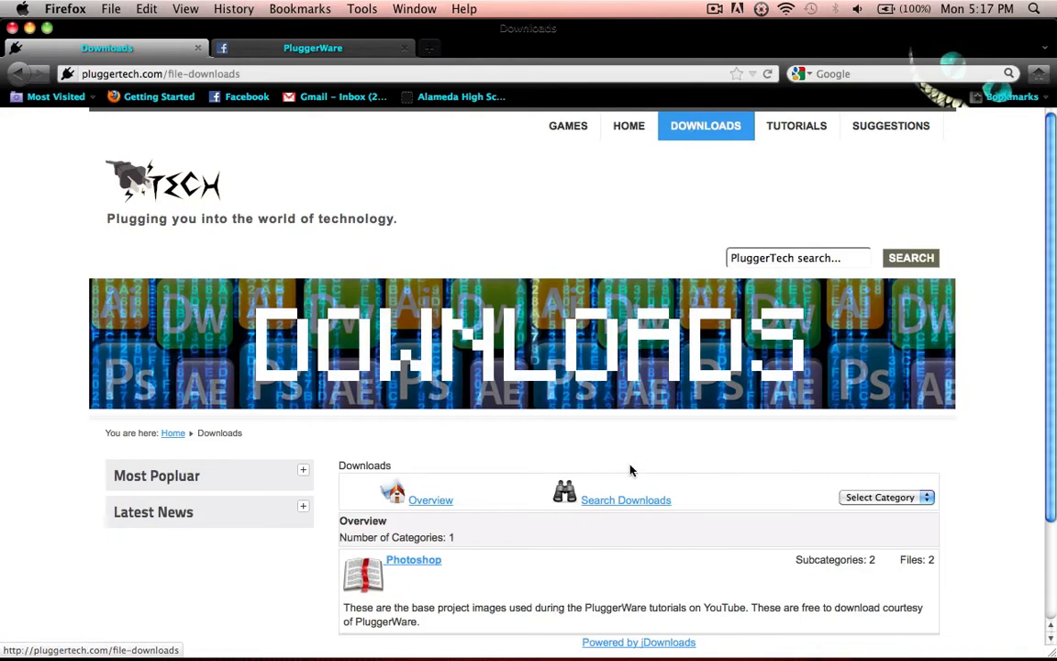
scroll("down", 3)
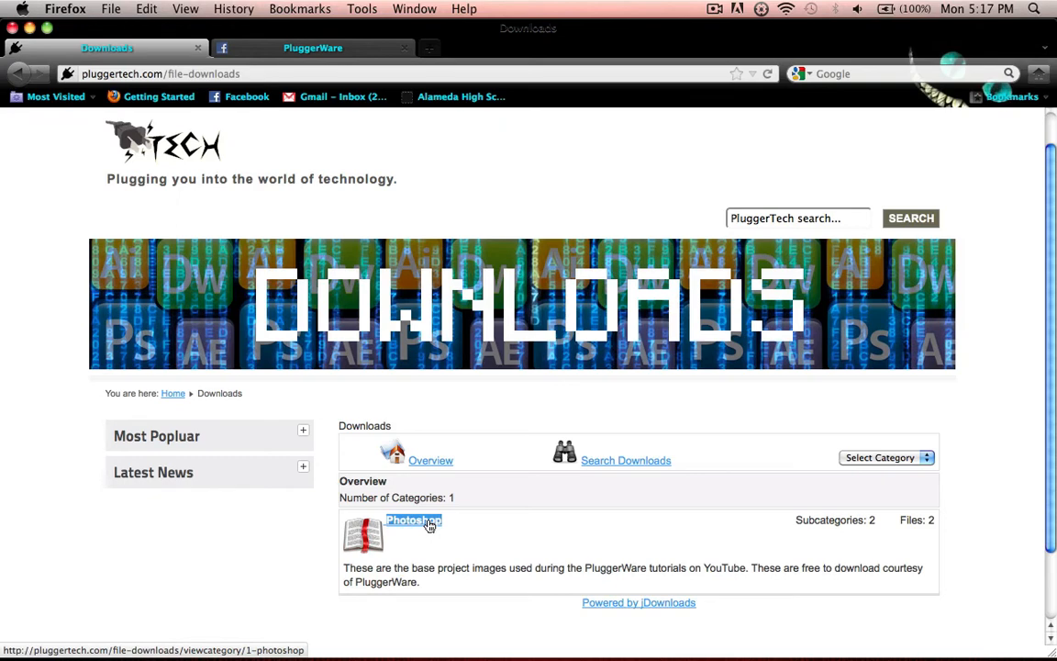
mouse_move(428, 523)
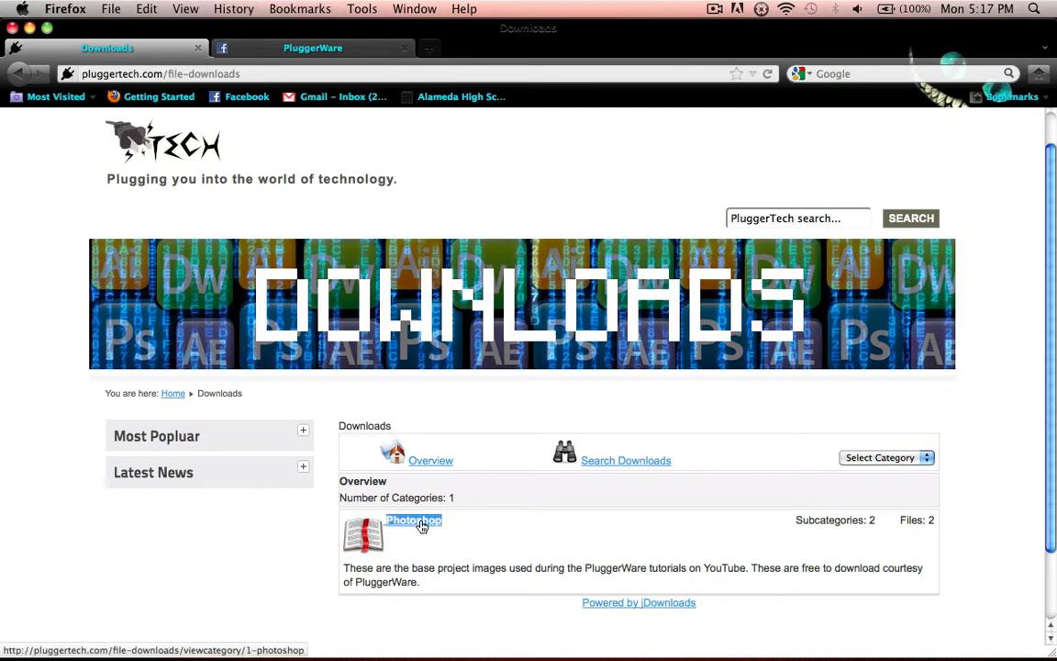
left_click(413, 519)
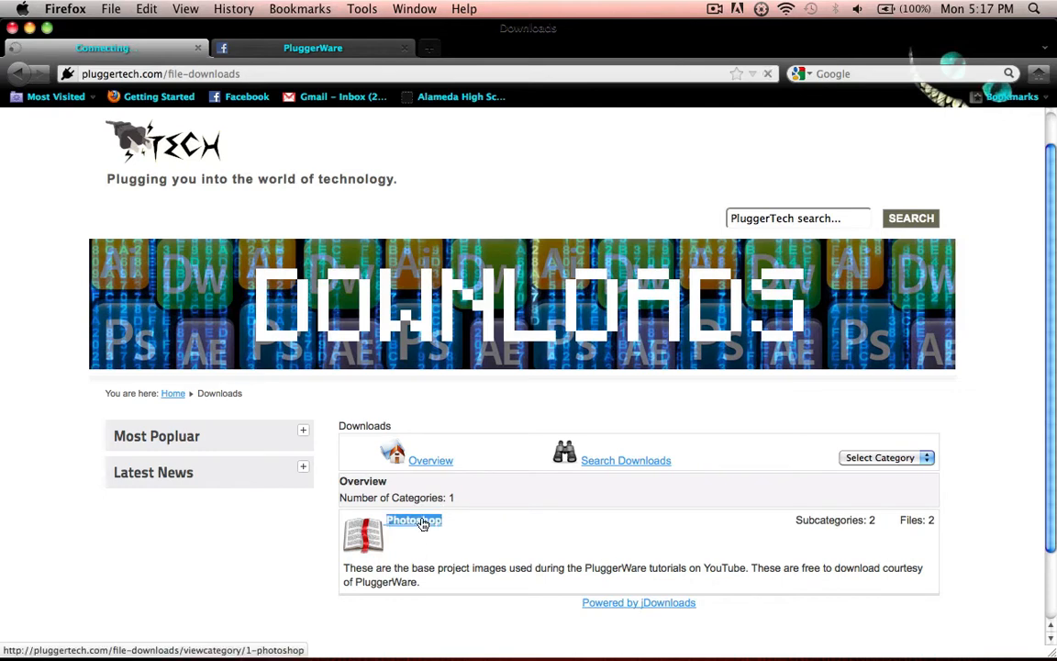
left_click(413, 520)
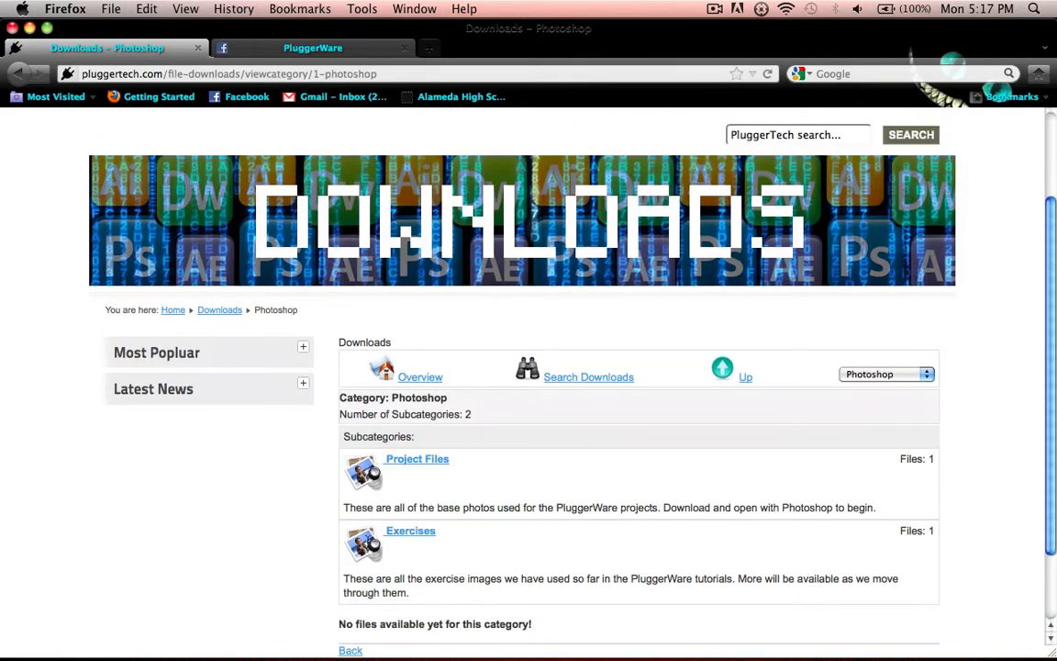
scroll("down", 3)
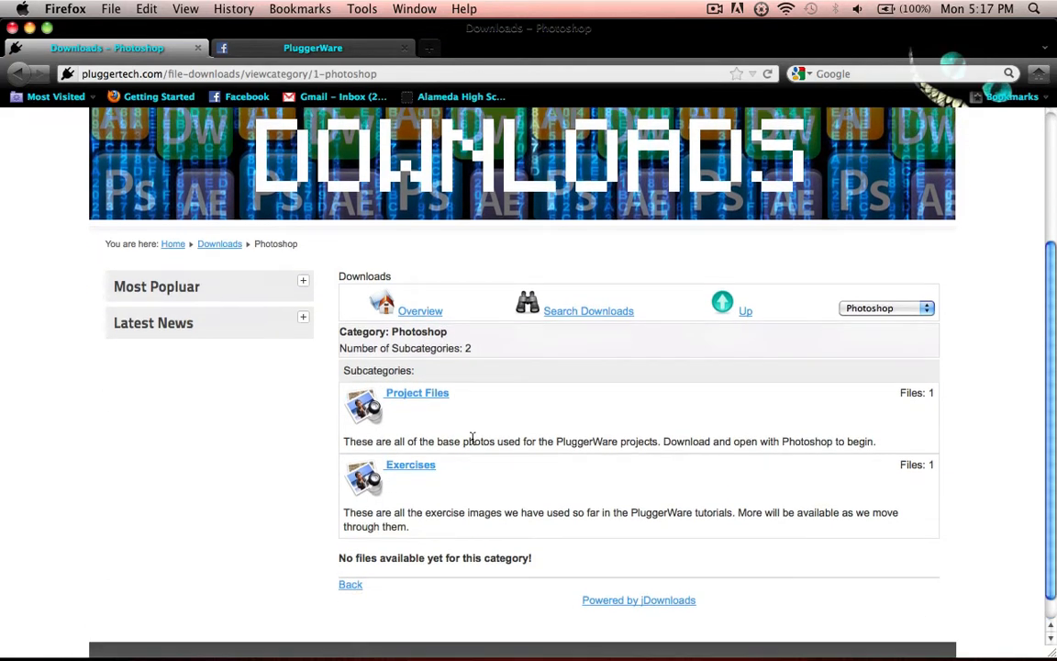
mouse_move(459, 410)
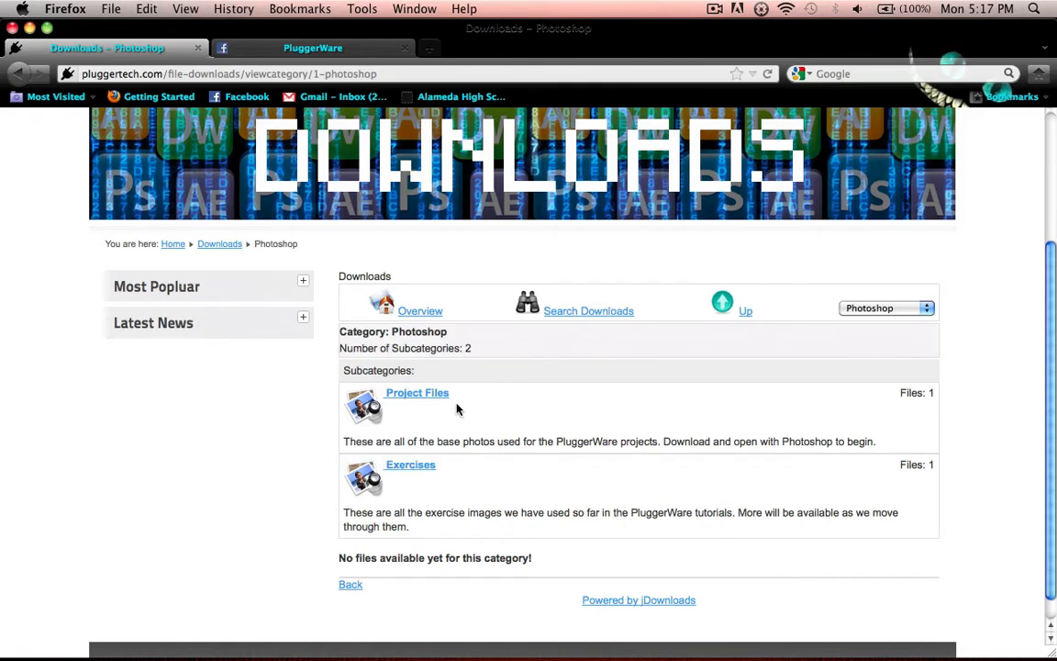
mouse_move(401, 430)
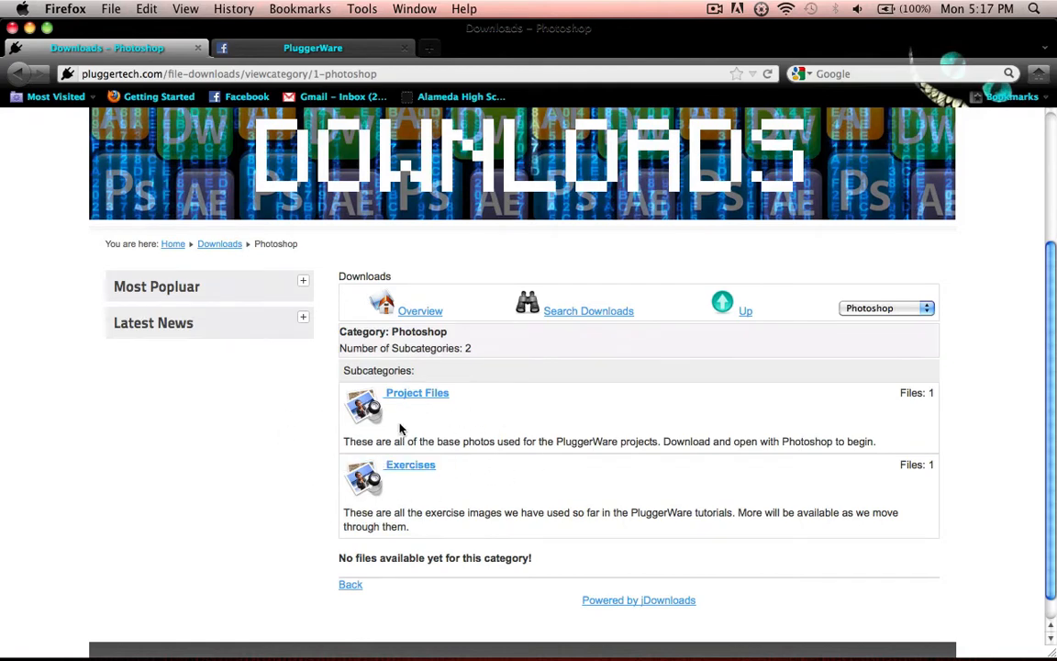
Step: Open the Project Files subcategory and the Color Bunny download details
left_click(417, 393)
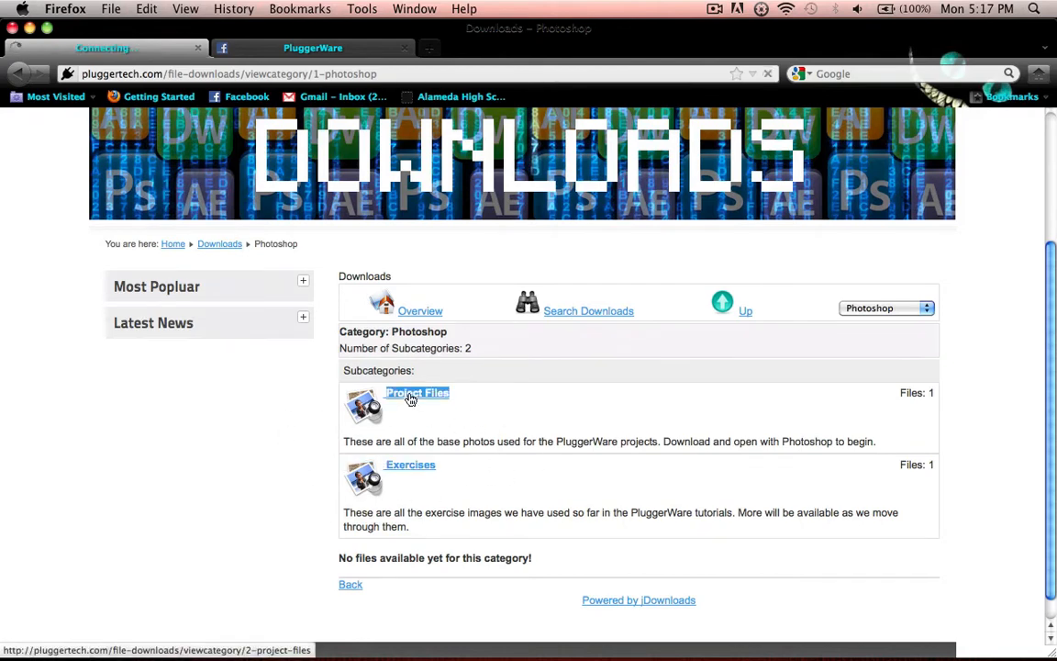
left_click(416, 393)
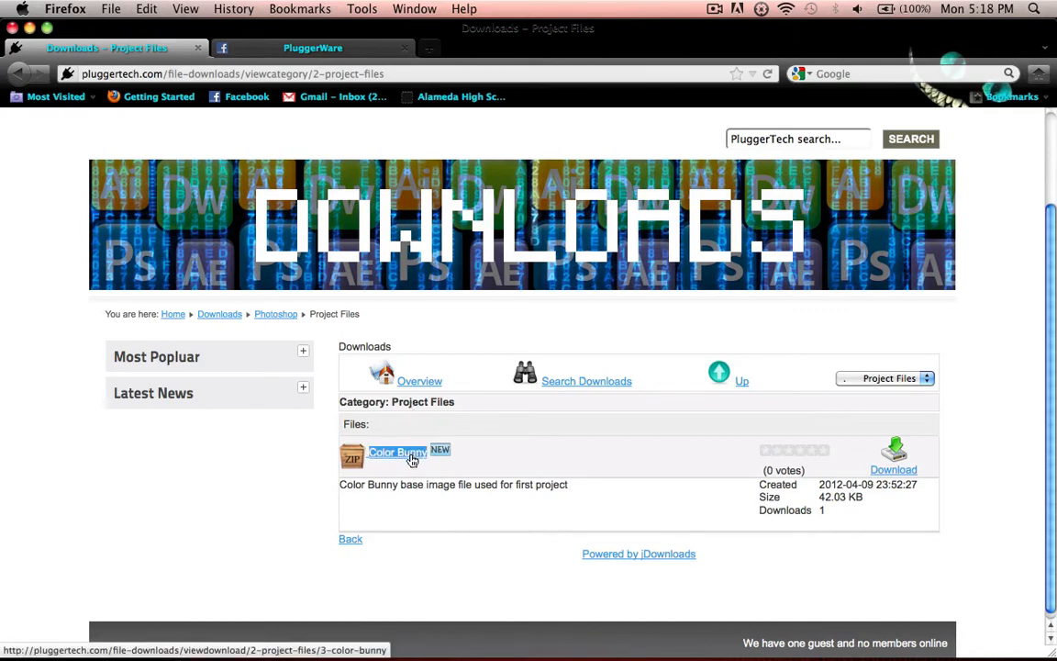
left_click(397, 452)
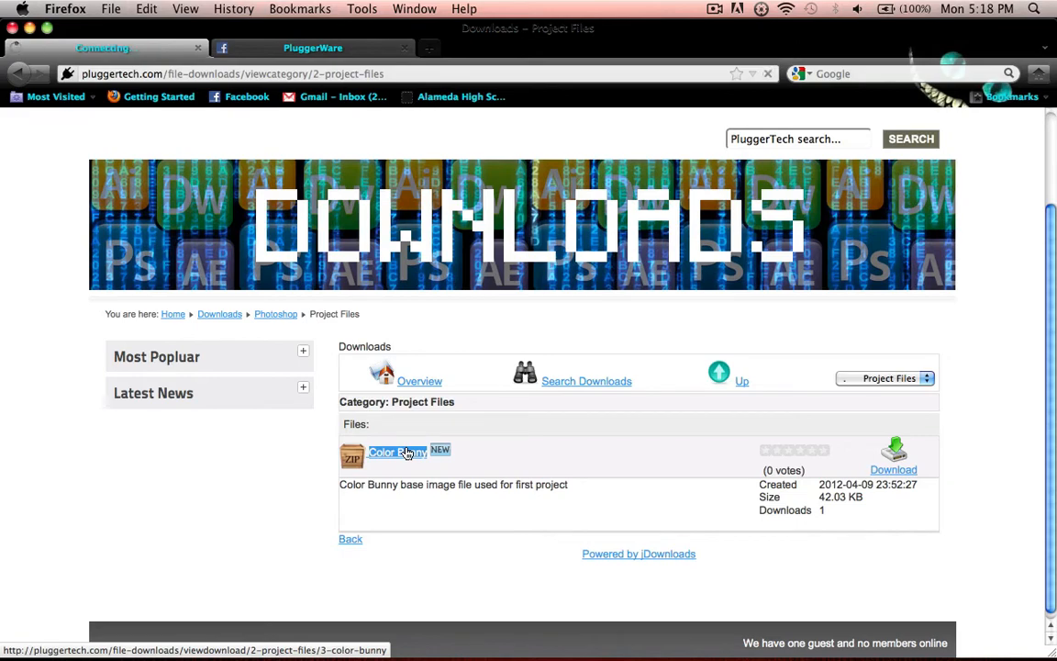
left_click(397, 452)
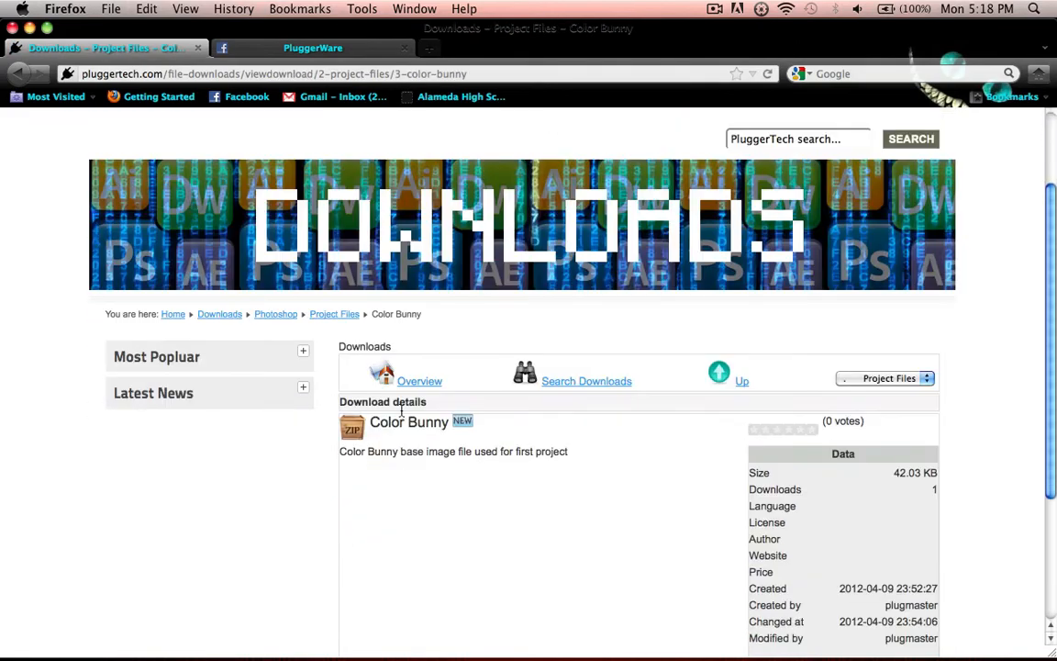
Step: Request the Color Bunny download and confirm it on the summary page
scroll("down", 3)
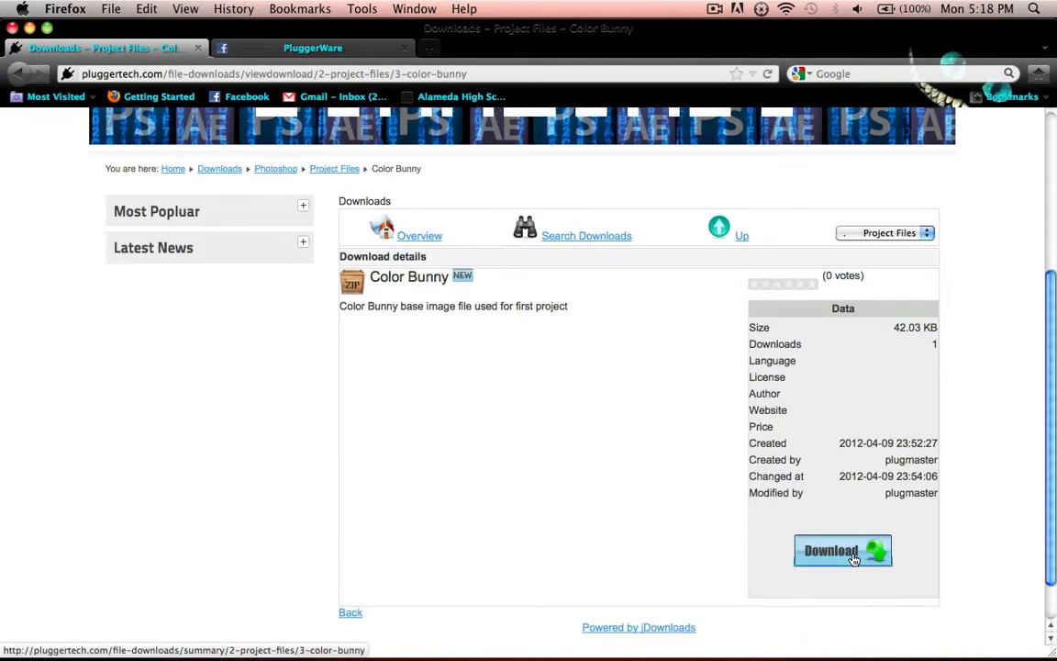
left_click(843, 551)
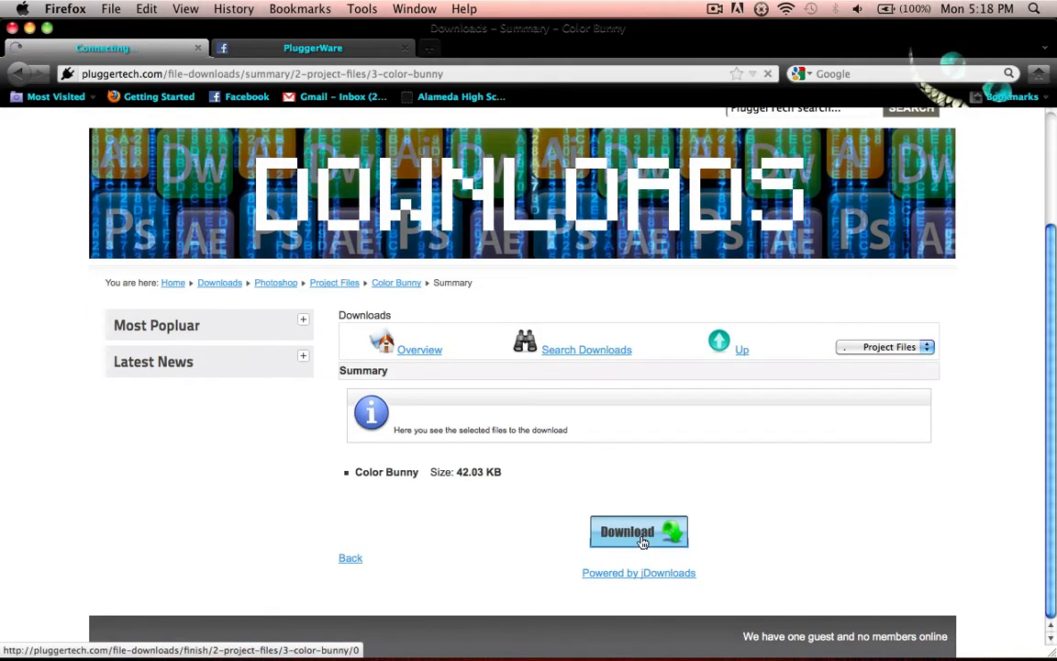
left_click(638, 531)
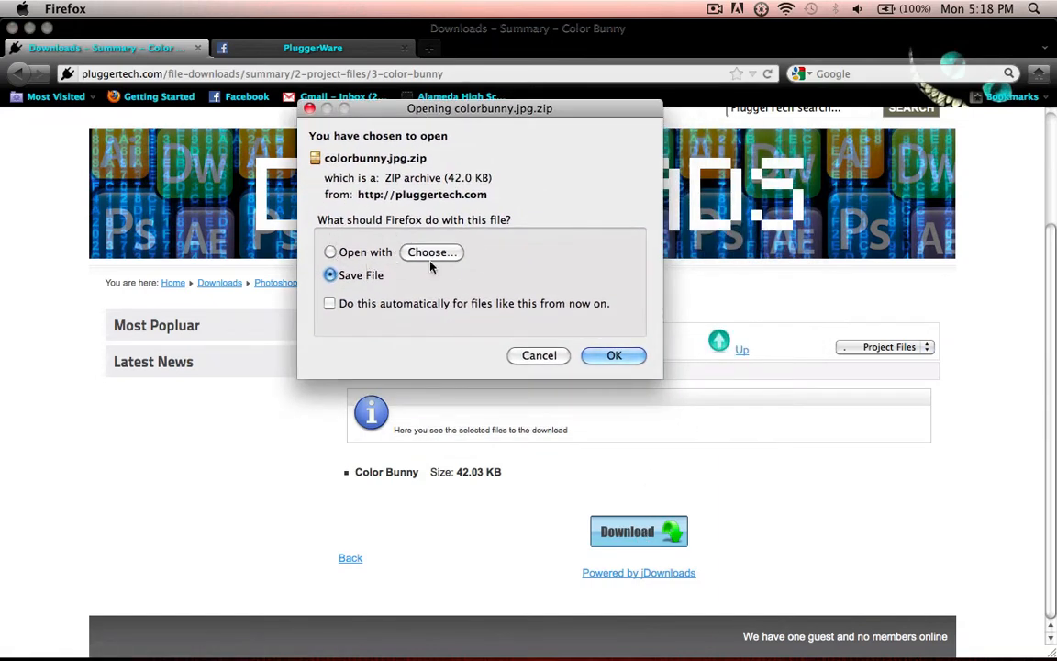
Step: Save colorbunny.jpg.zip to the desktop and unzip it into colorbunny-1.jpg
left_click(614, 355)
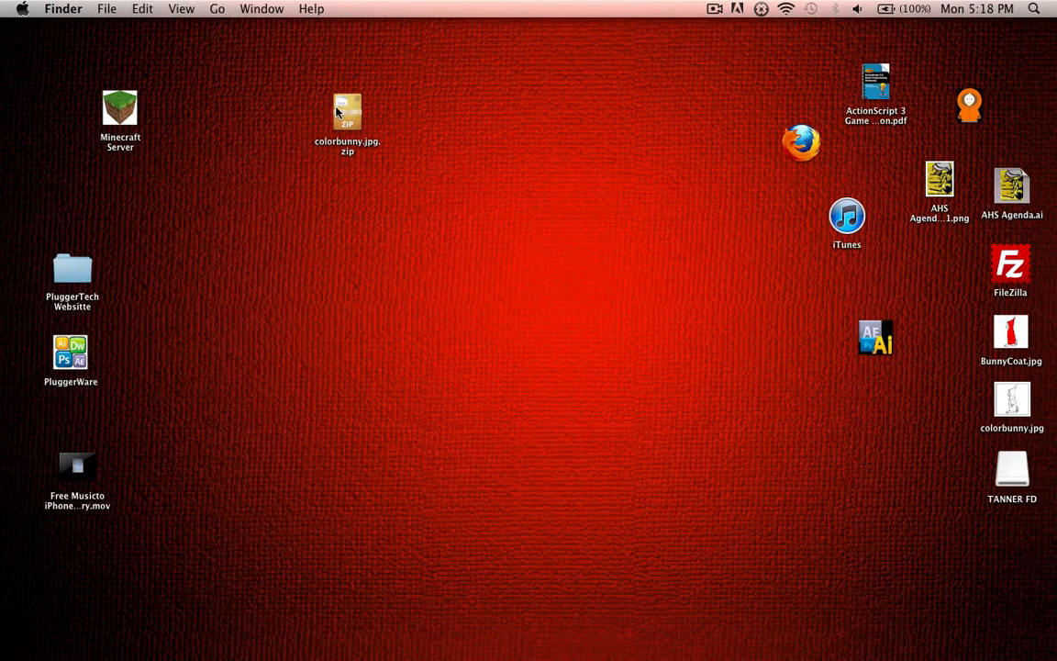
left_click(347, 112)
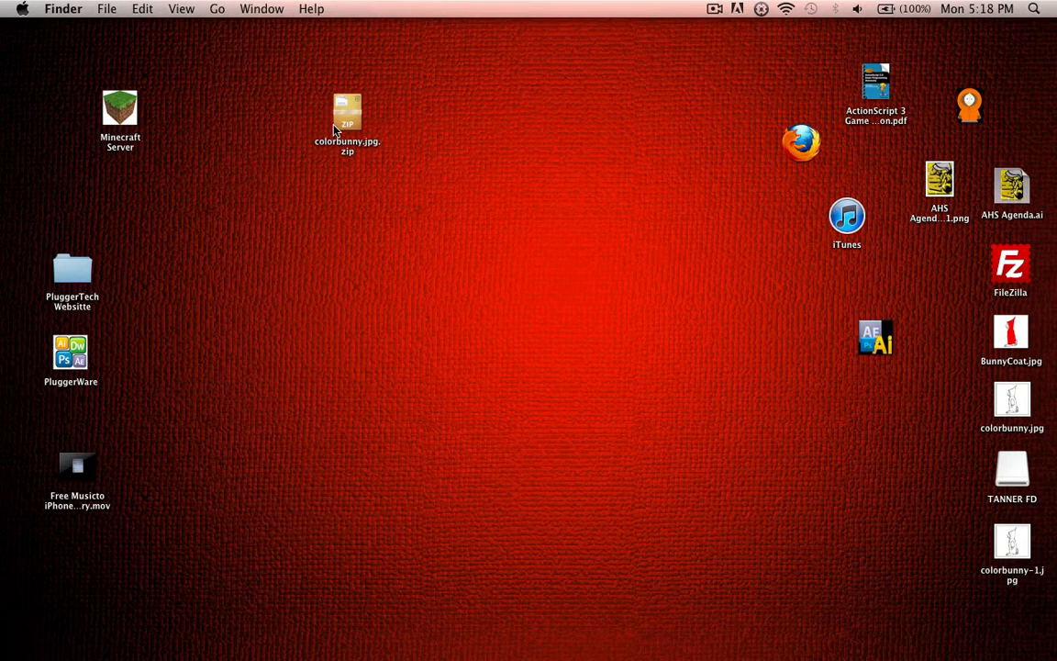
mouse_move(368, 111)
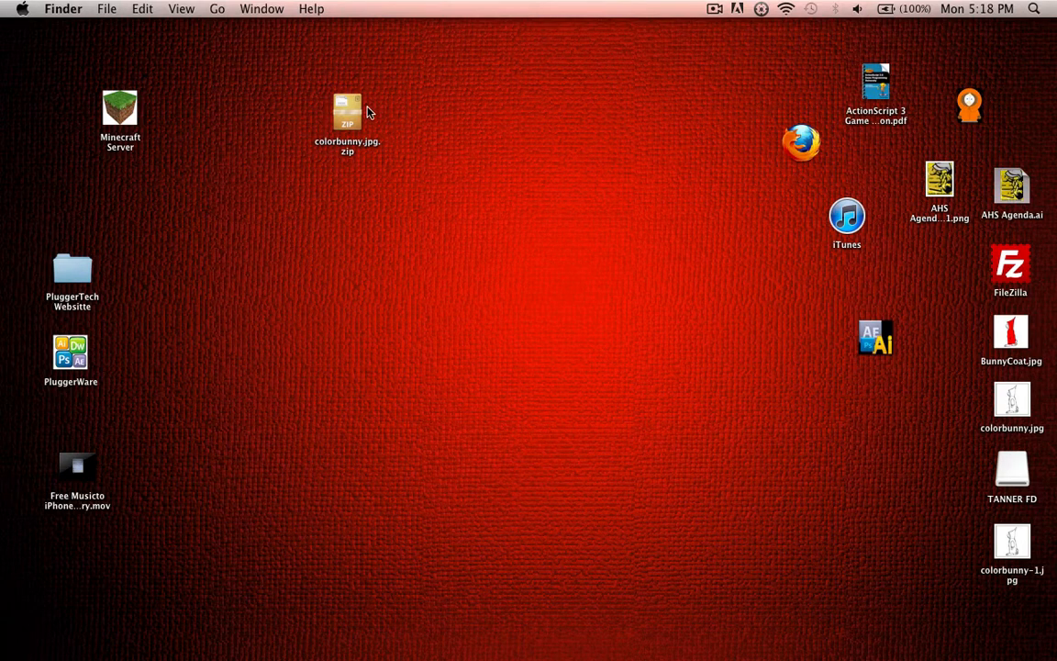
mouse_move(1019, 547)
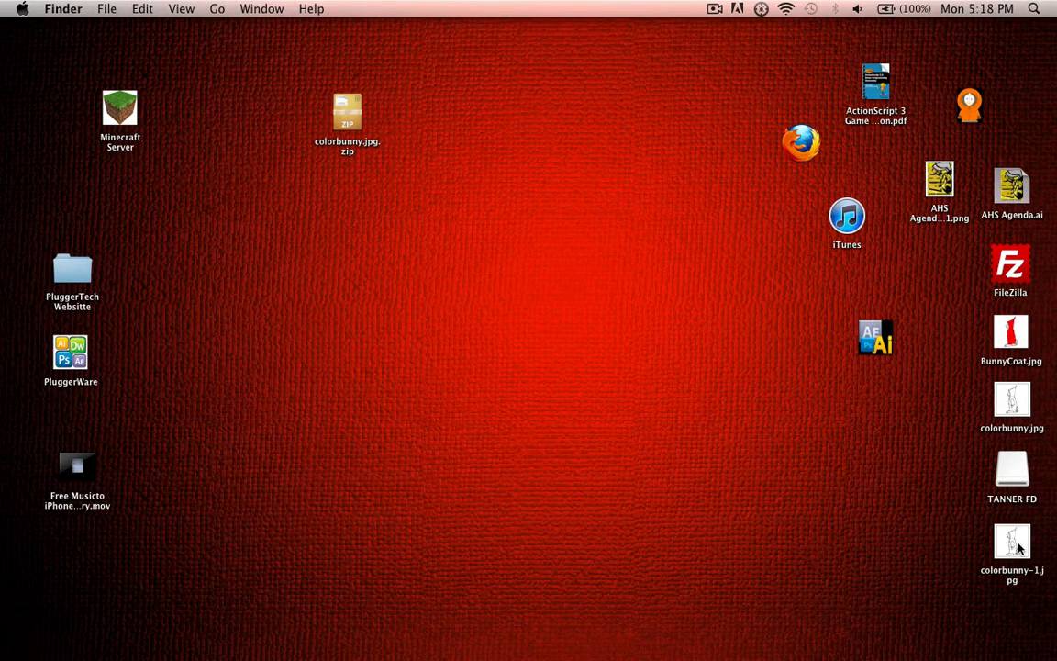
Step: Move colorbunny-1.jpg beside the zip, preview the bunny drawing, then close Preview
left_click_drag(1012, 542, 430, 101)
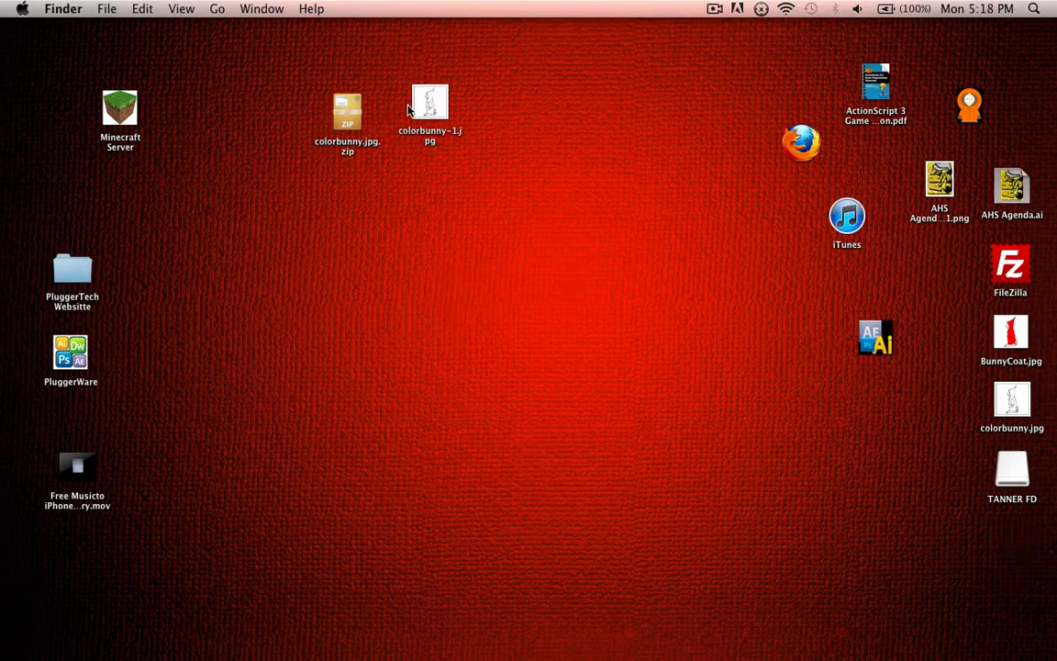
double_click(430, 101)
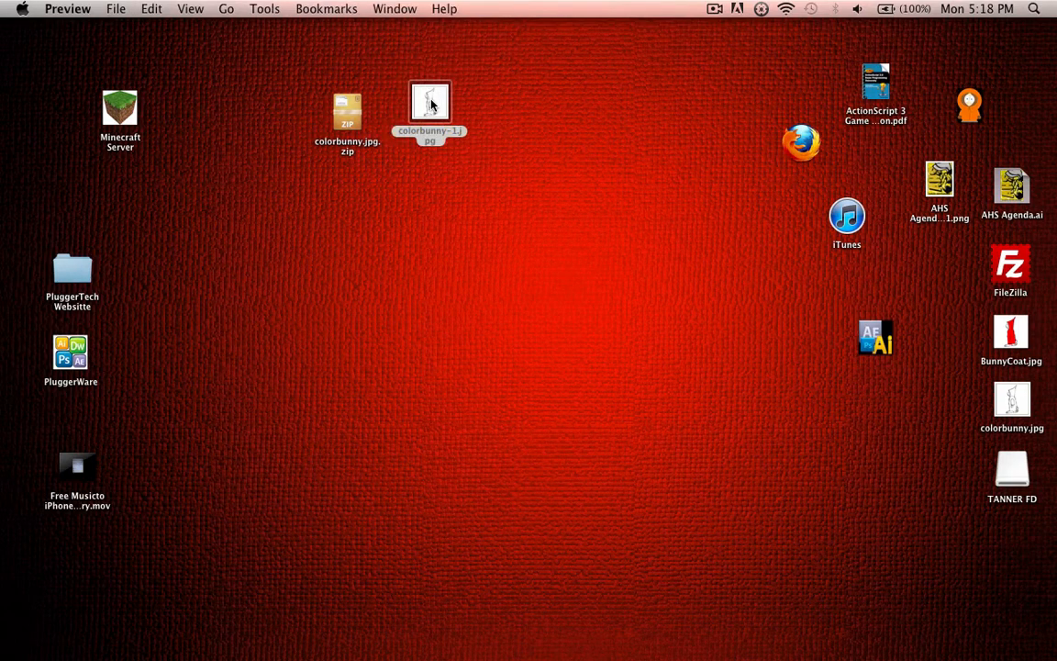
double_click(429, 102)
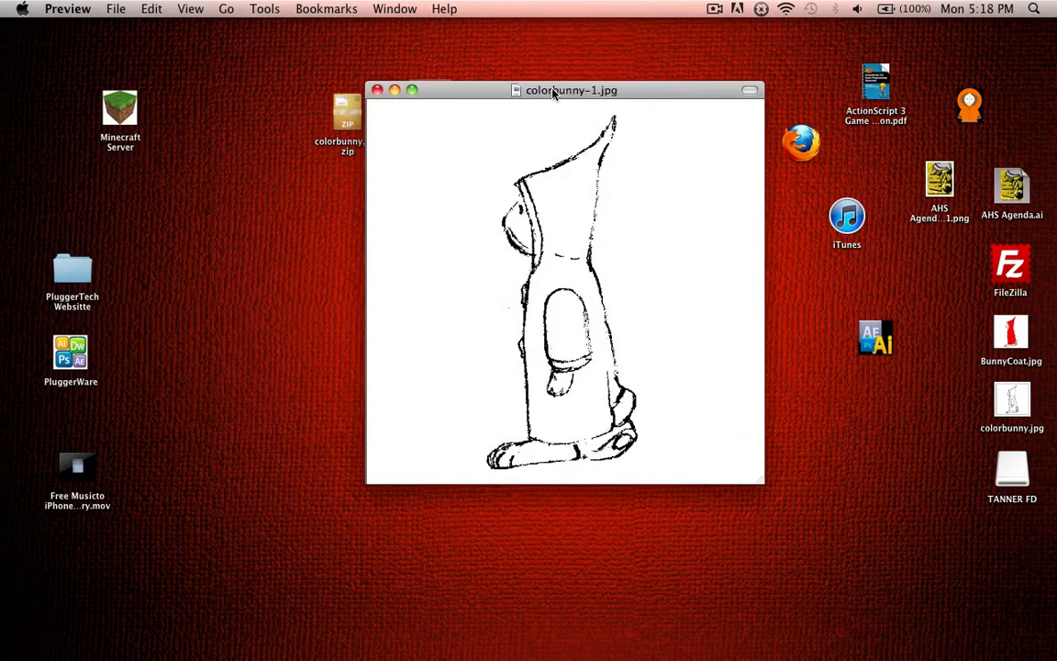
left_click(376, 90)
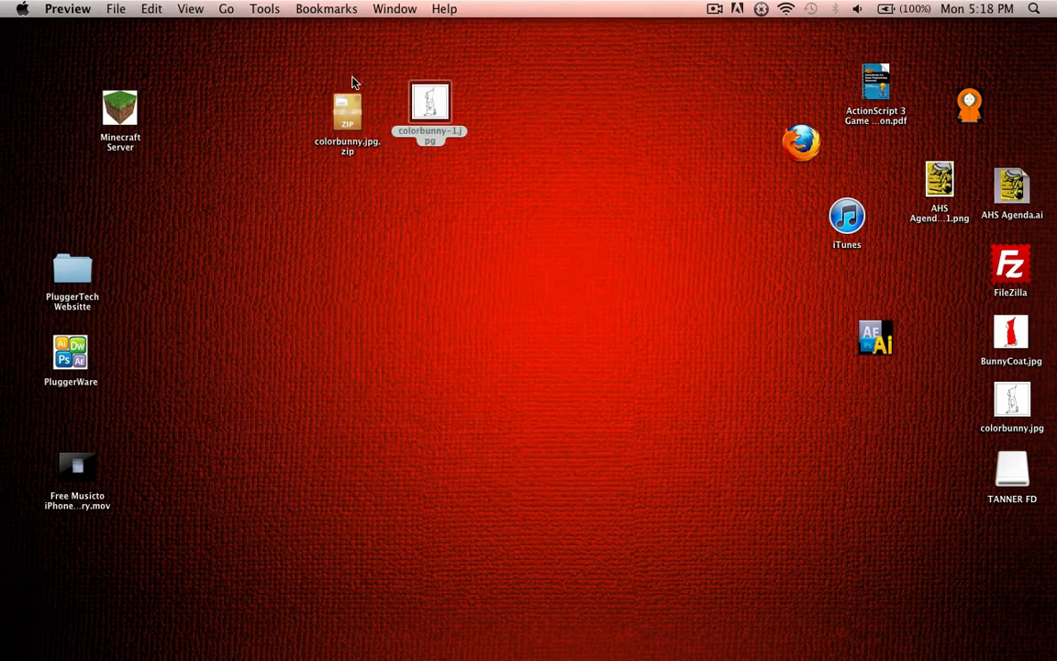
Step: View colorbunny-1.jpg's Open With app list, then return to the Firefox window
right_click(430, 101)
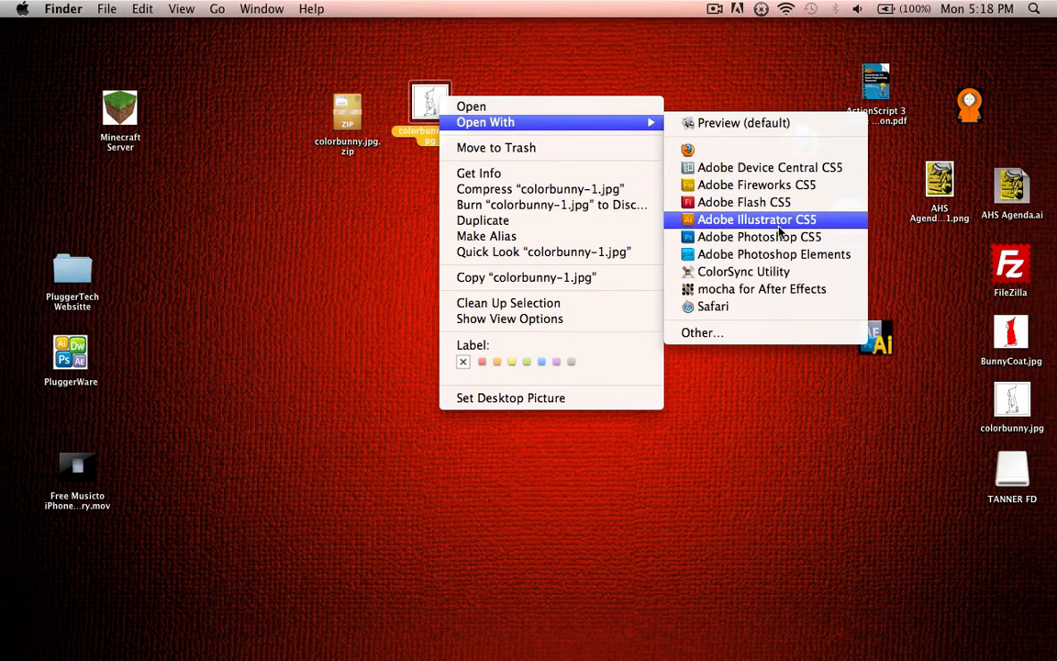
left_click(760, 236)
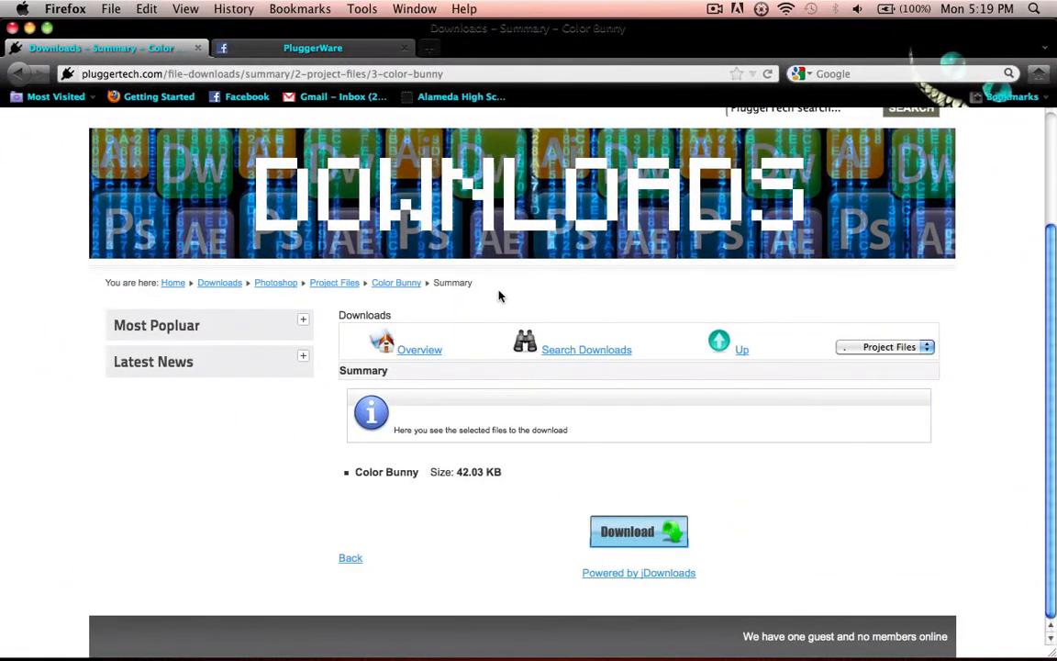
Step: Go from the Downloads breadcrumb through Photoshop to the Exercises file listing
left_click(419, 349)
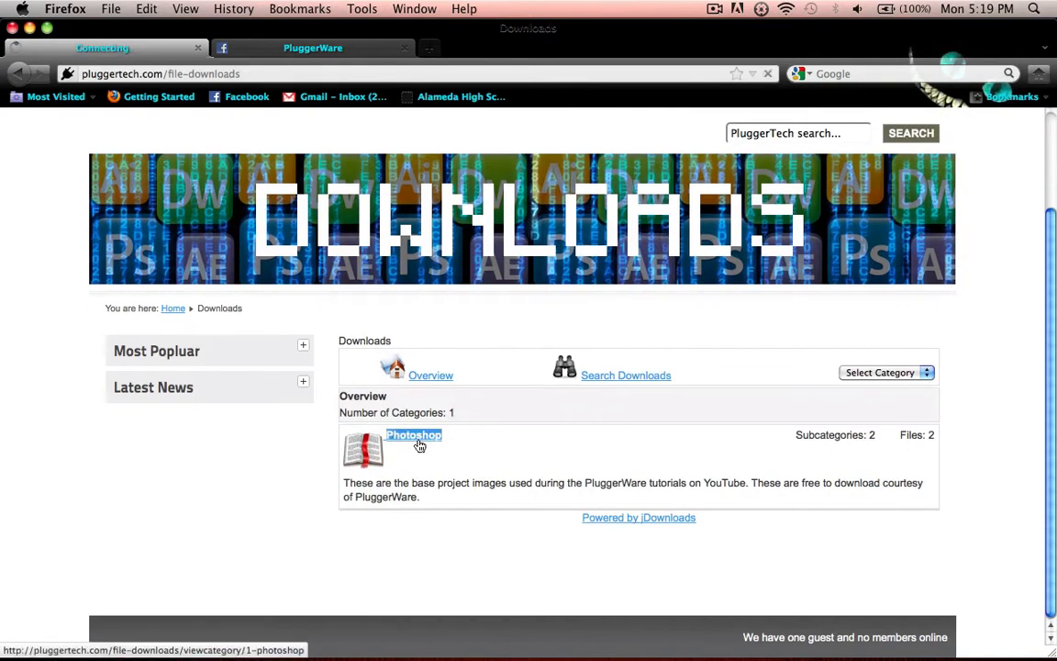
left_click(413, 435)
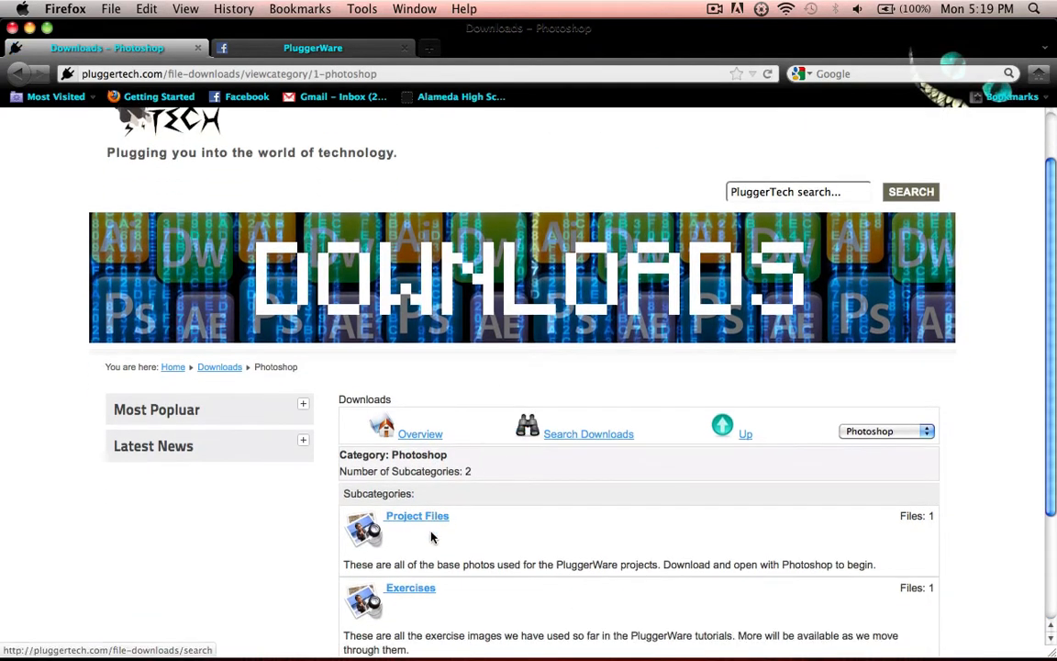
left_click(410, 587)
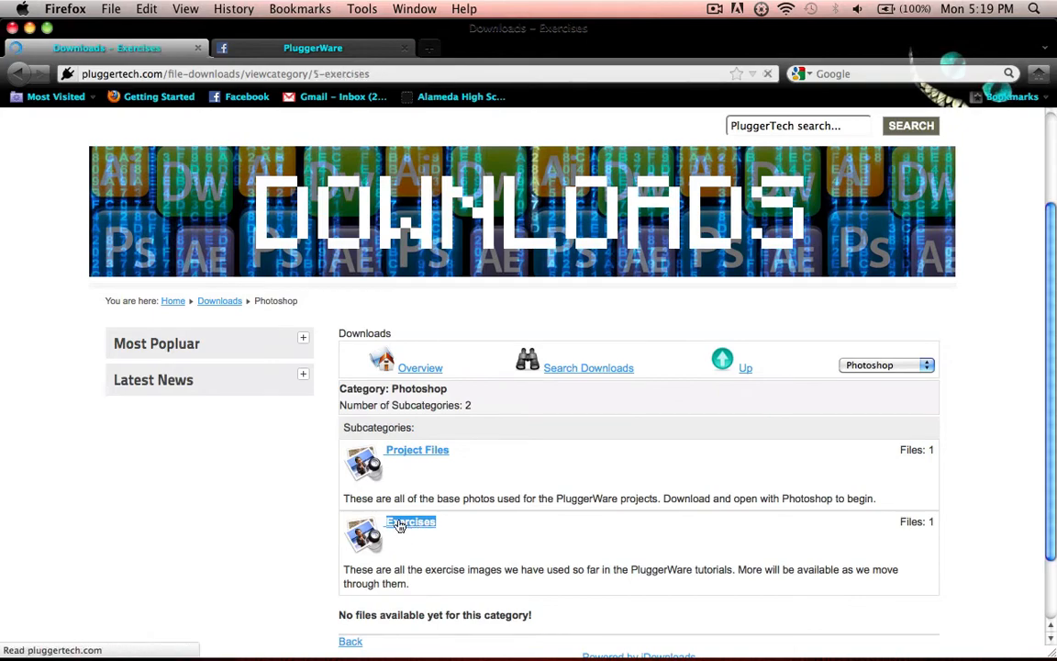
left_click(411, 521)
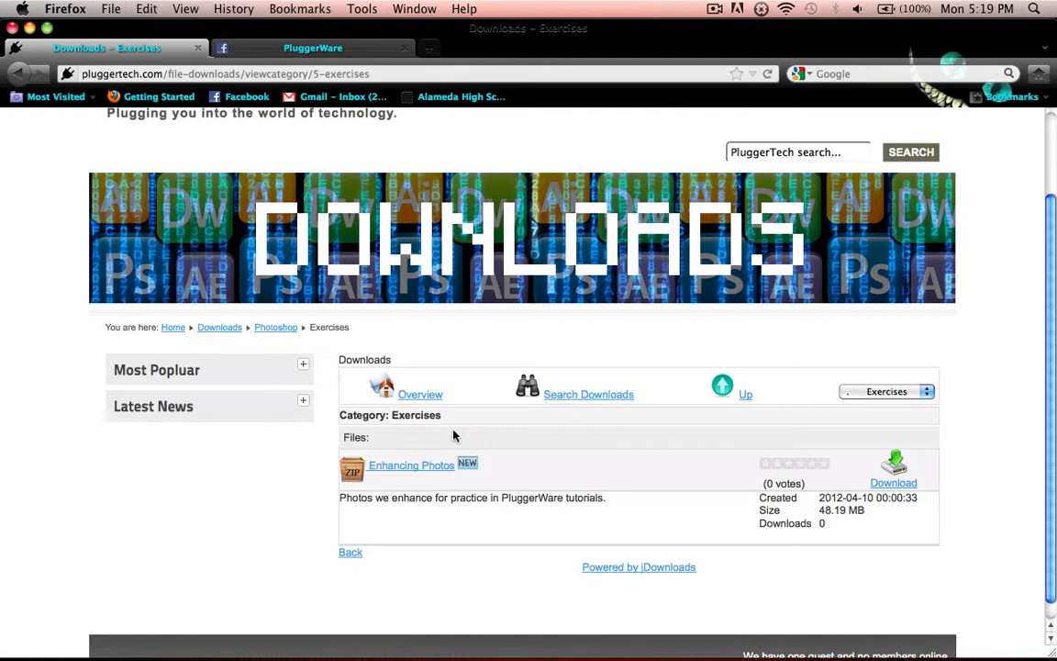
mouse_move(424, 493)
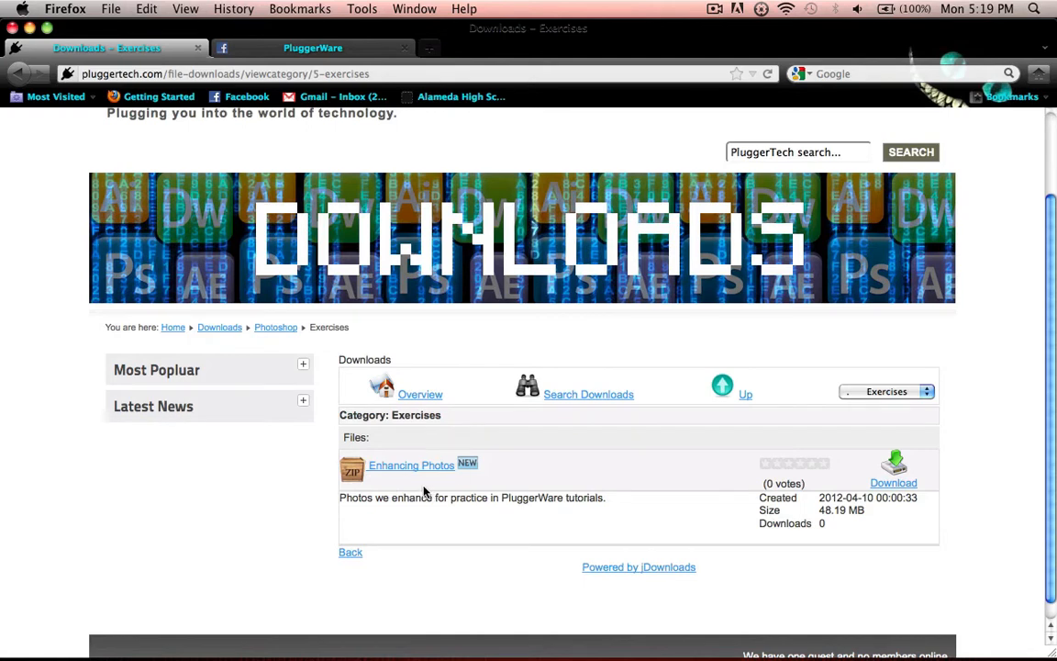
mouse_move(411, 465)
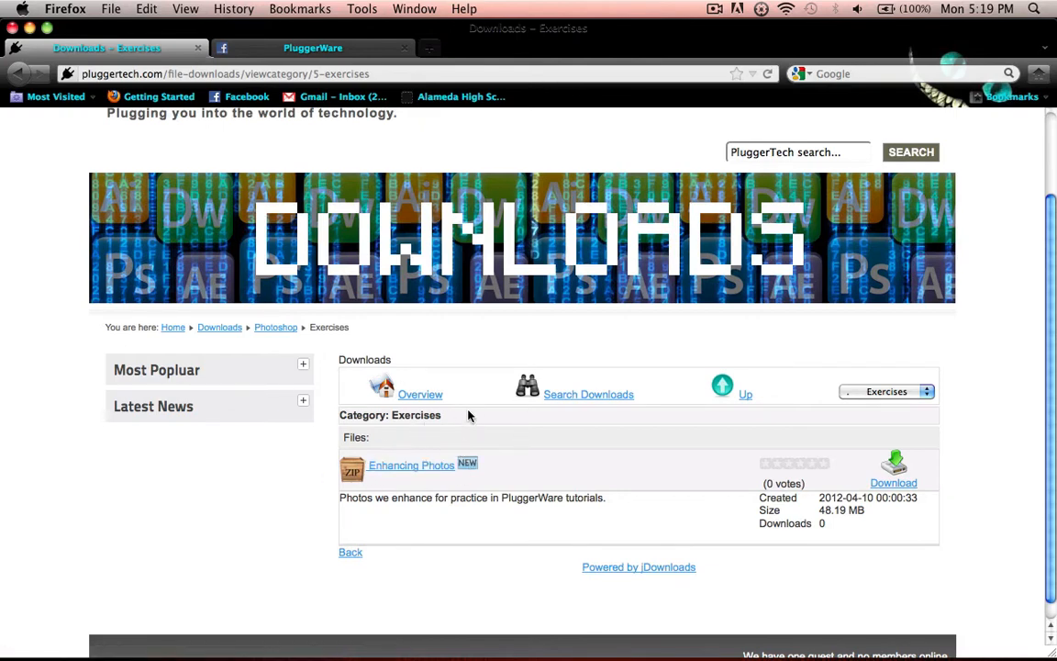
mouse_move(795, 387)
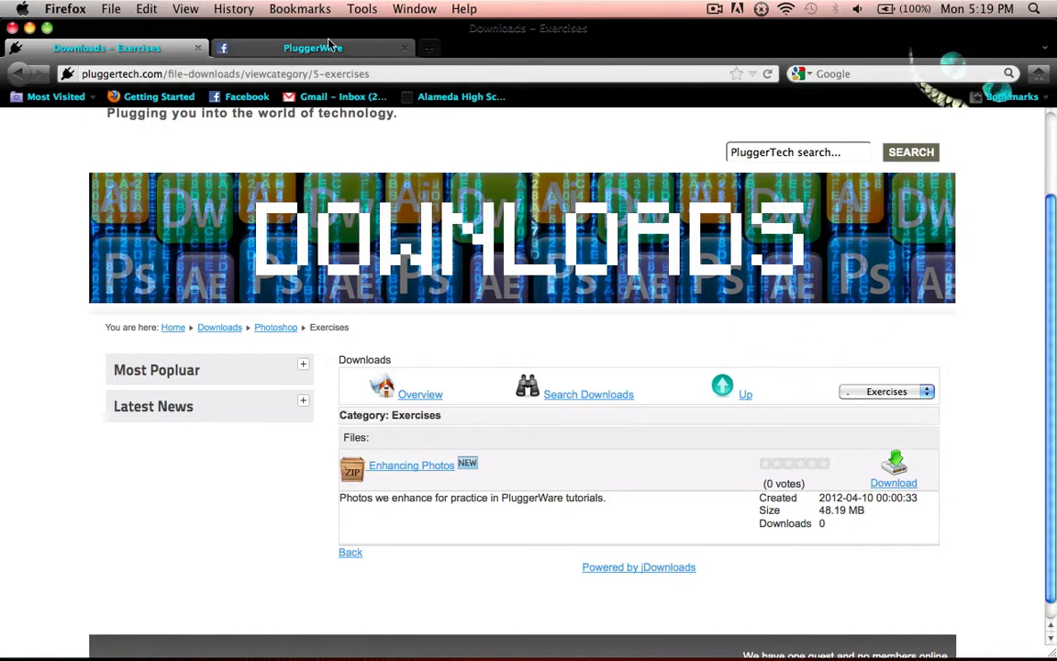
left_click(312, 48)
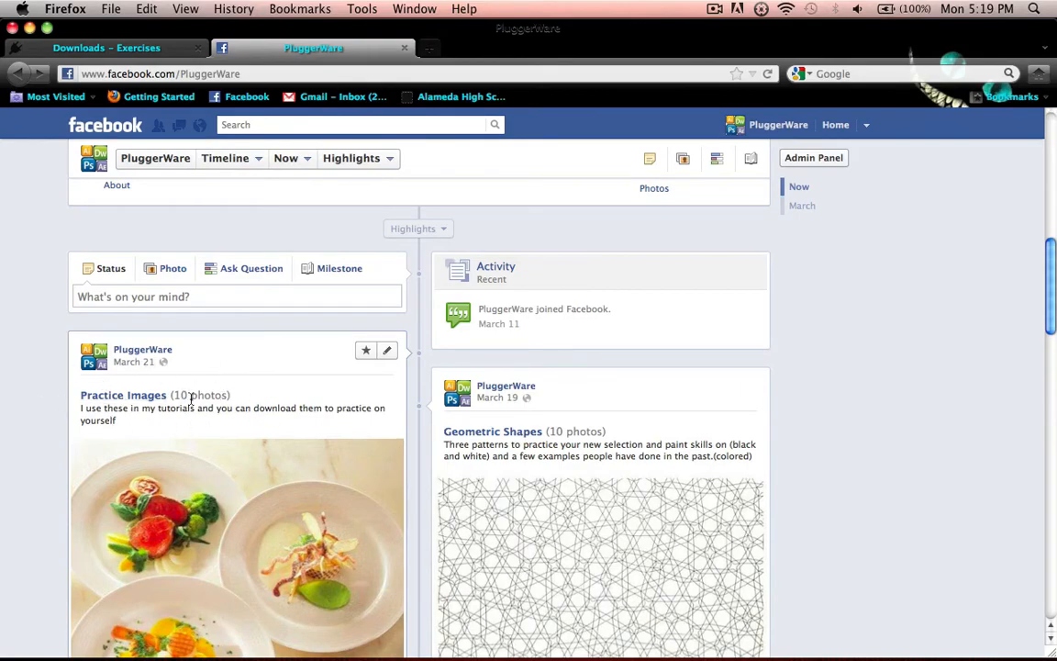
scroll("down", 3)
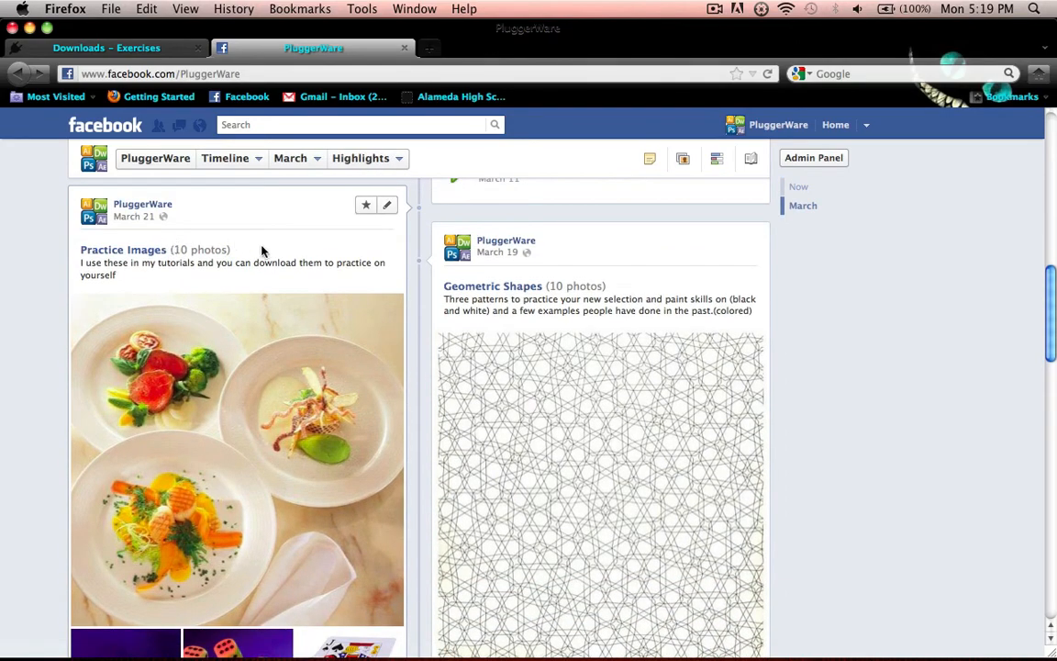
left_click(106, 47)
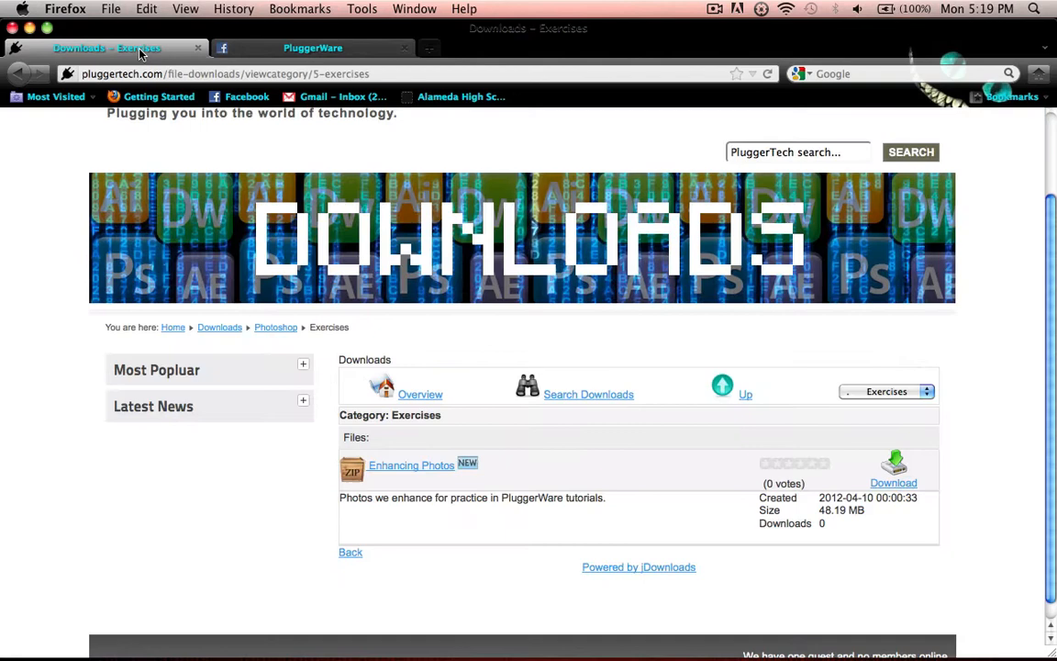
mouse_move(537, 376)
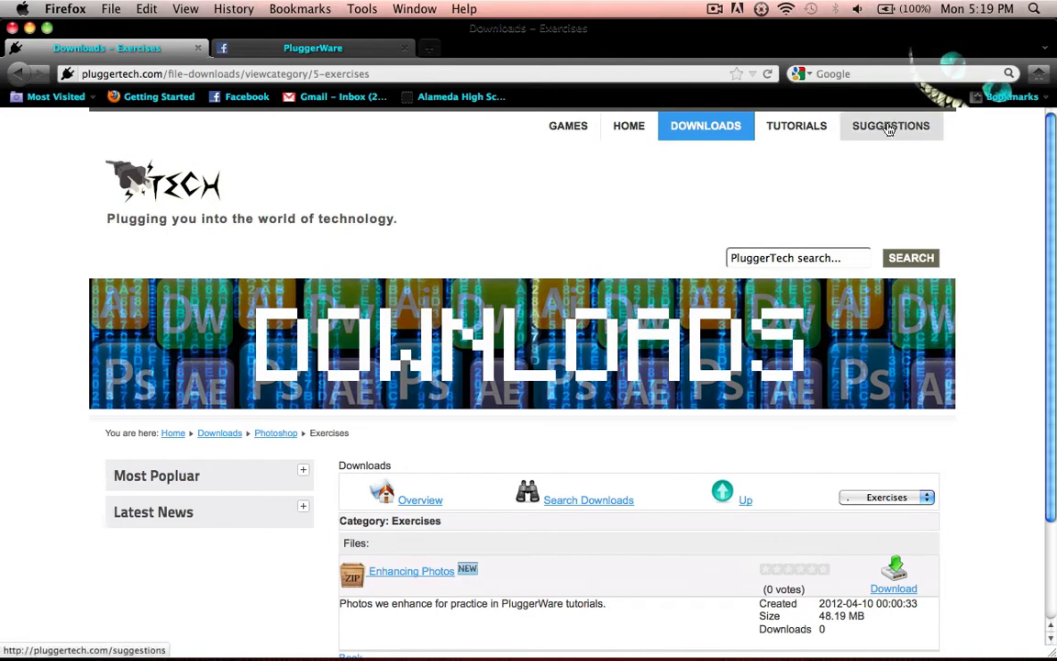
mouse_move(955, 169)
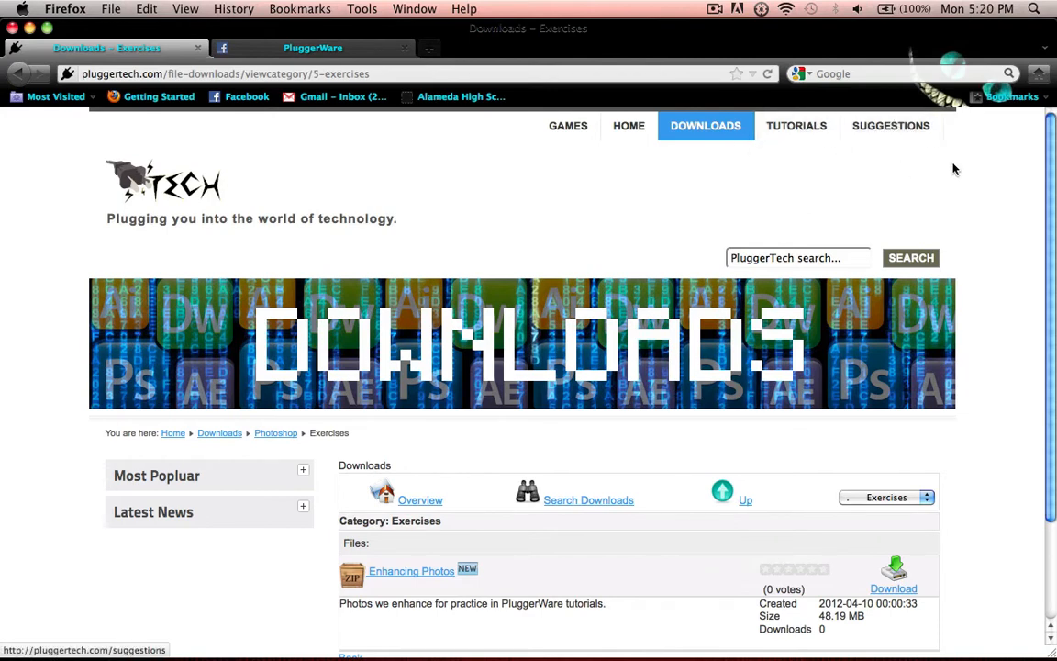
mouse_move(890, 126)
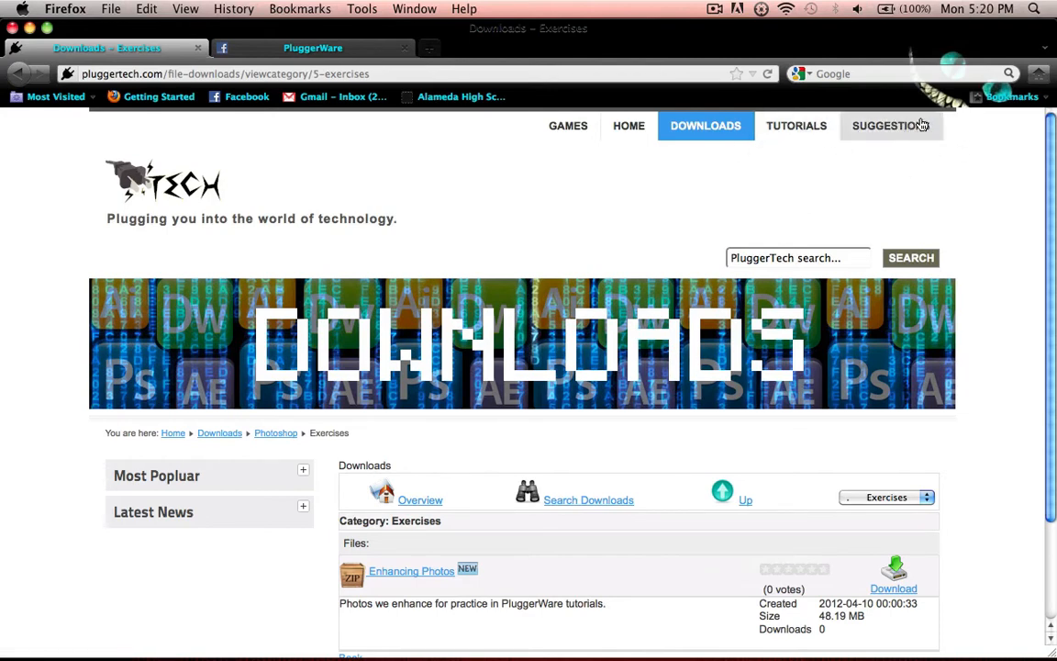
Step: Use the HOME link in the PluggerTech navigation bar
left_click(628, 125)
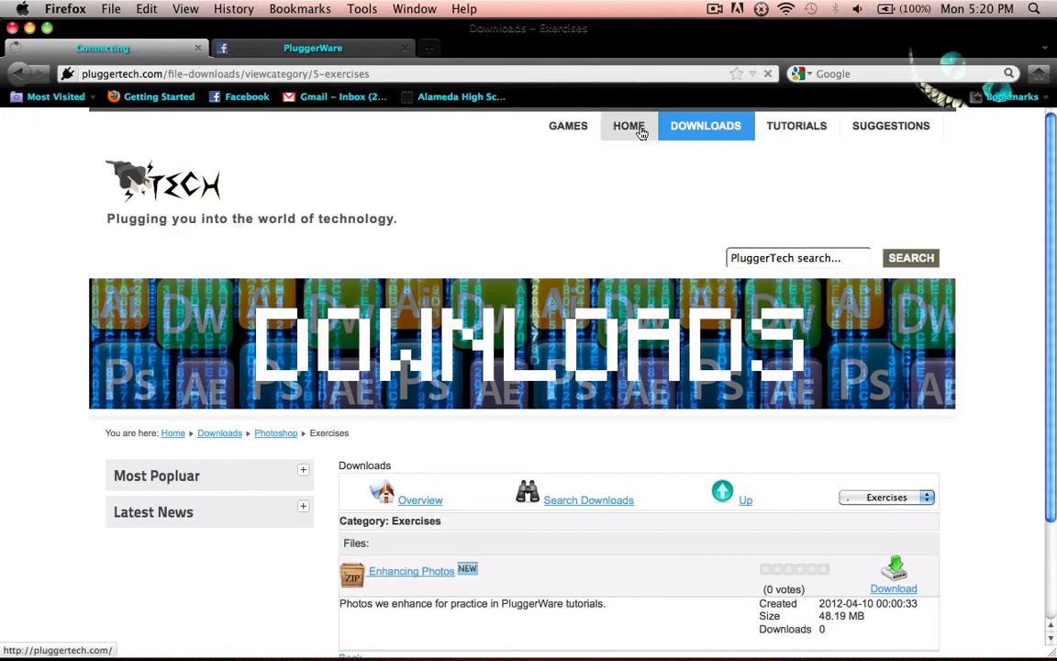
Step: Load the home page, scroll down to the PlugHead Login box and back up
left_click(629, 126)
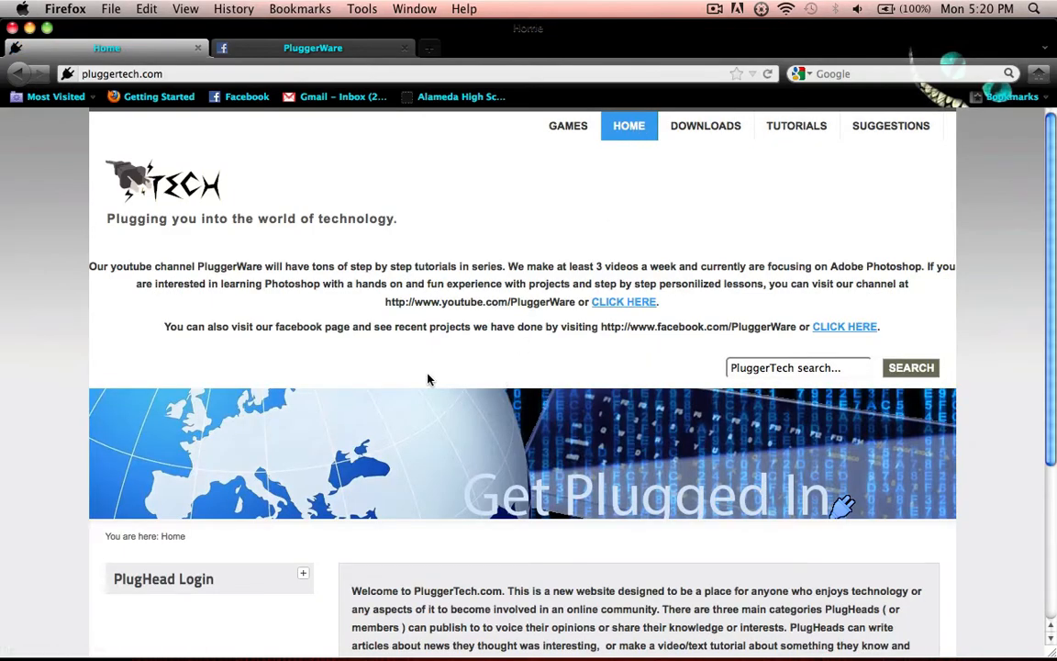
scroll("down", 3)
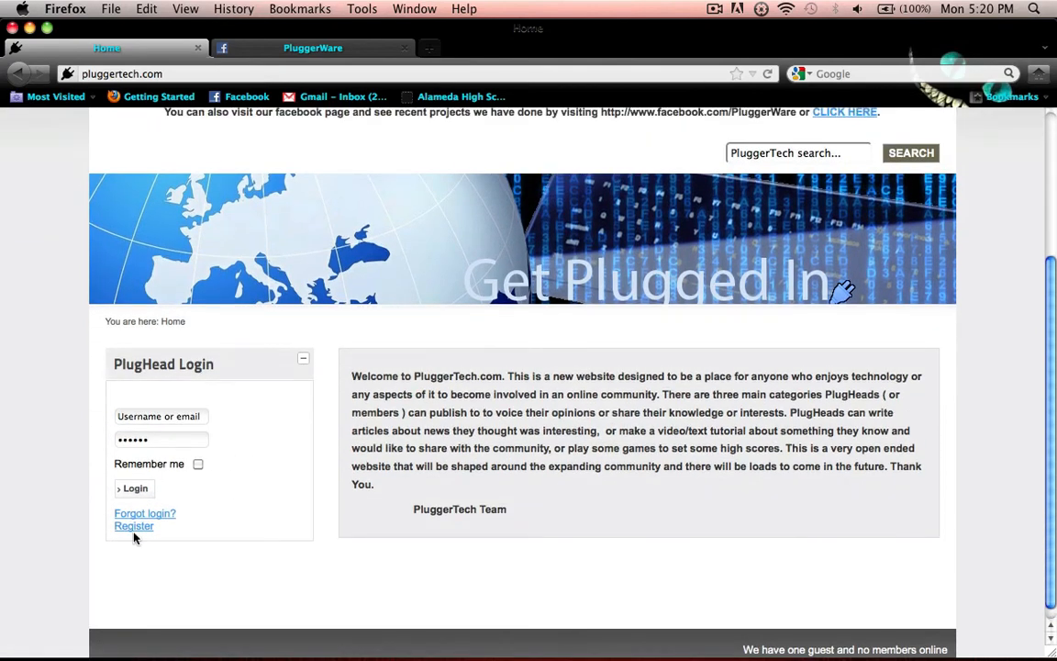
scroll("up", 3)
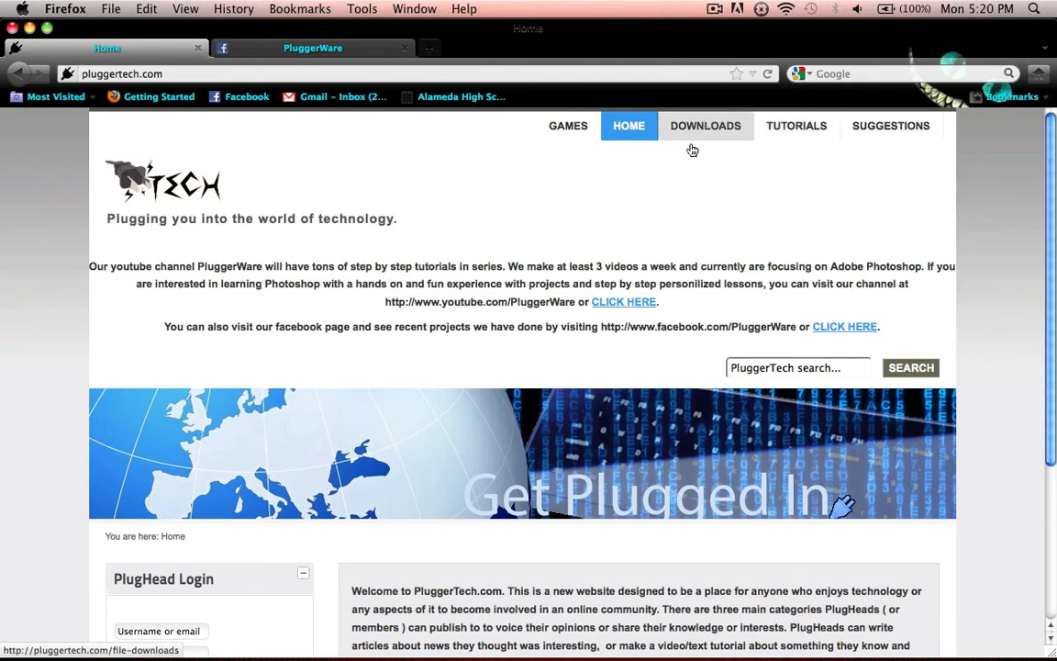
mouse_move(923, 138)
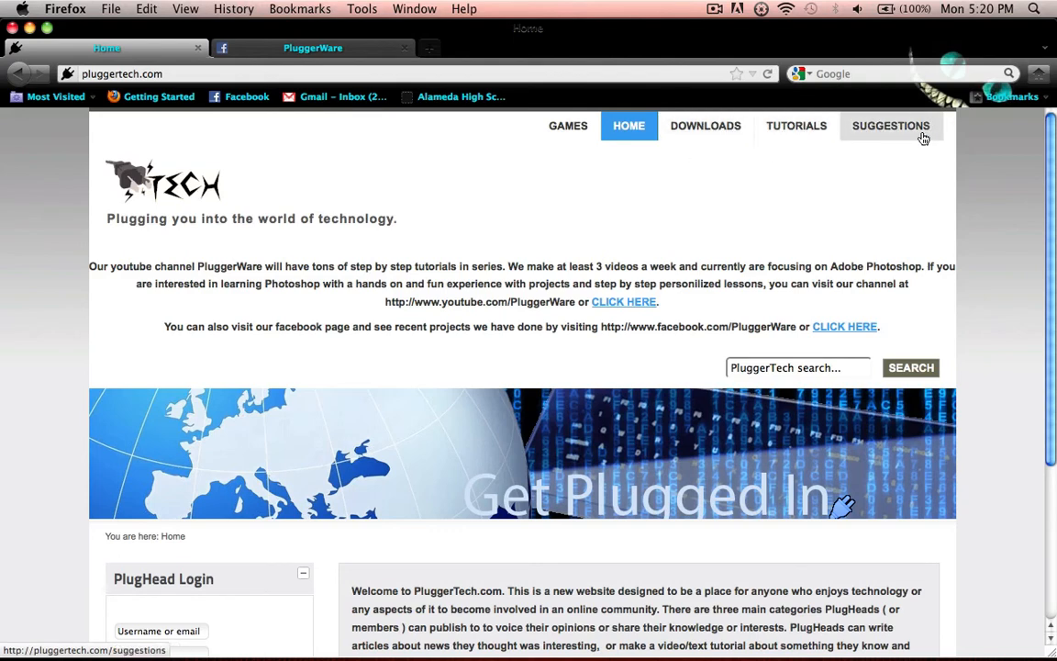
mouse_move(873, 130)
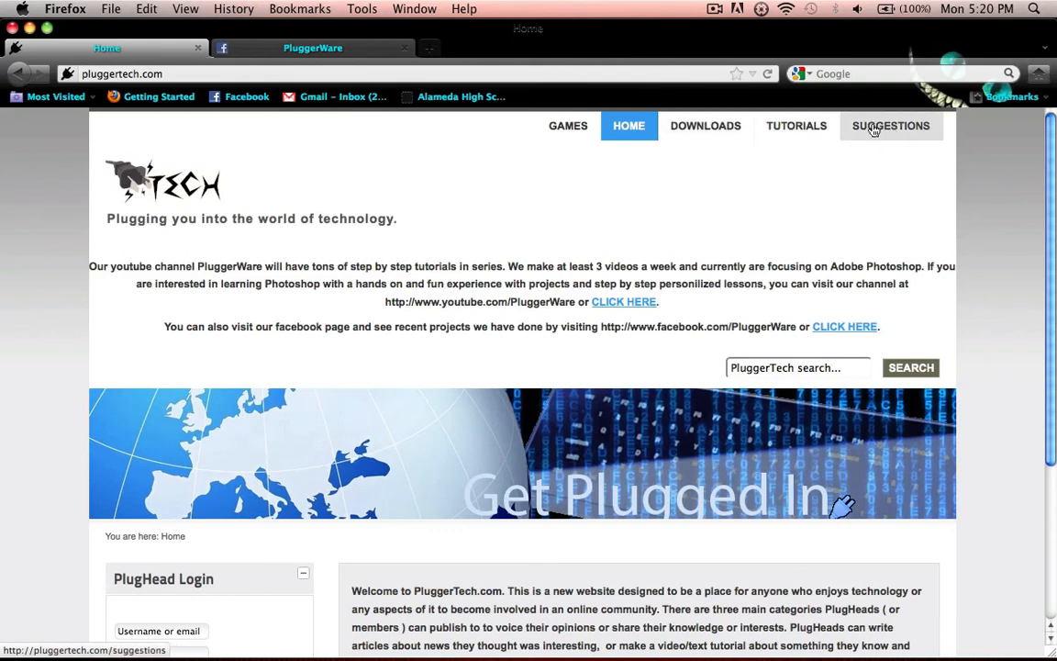
mouse_move(437, 28)
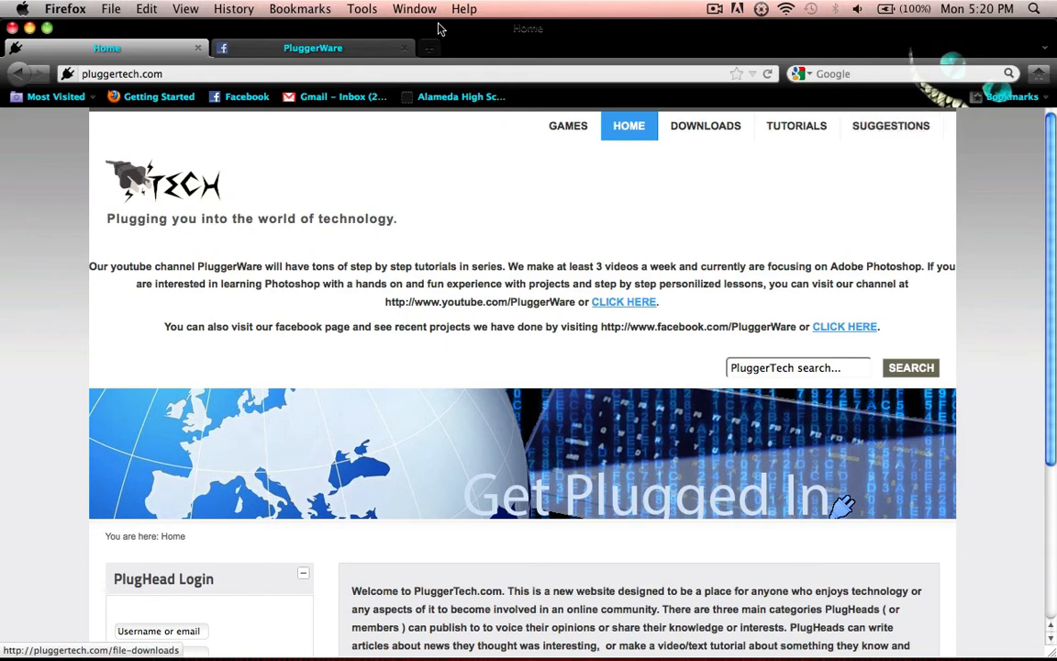